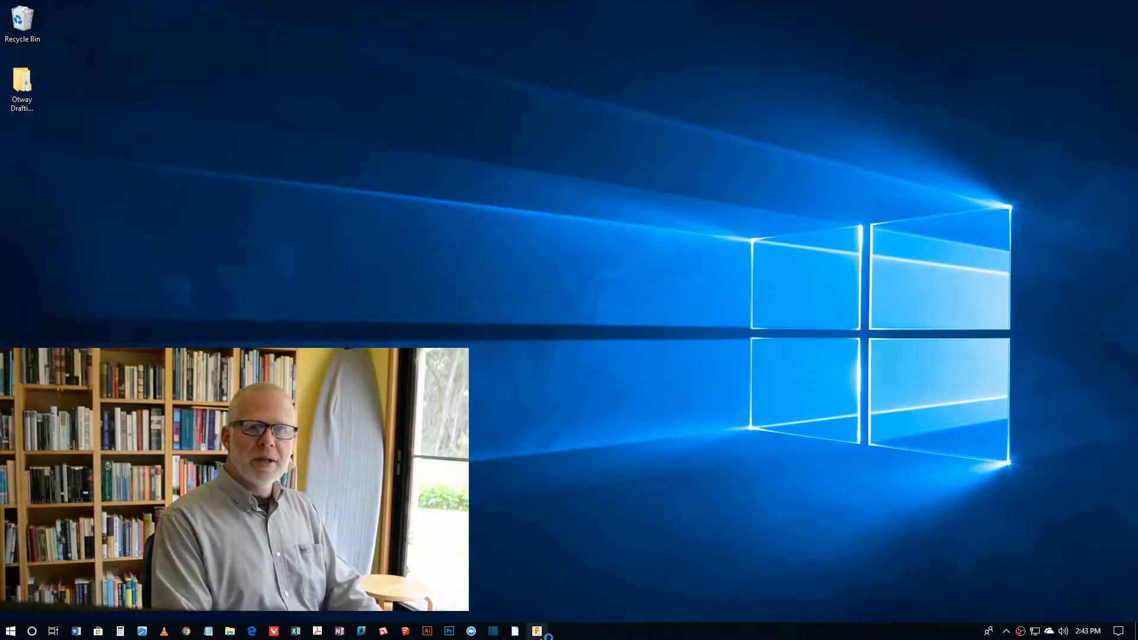
Step: Launch Fusion 360 into a new untitled design
click(537, 630)
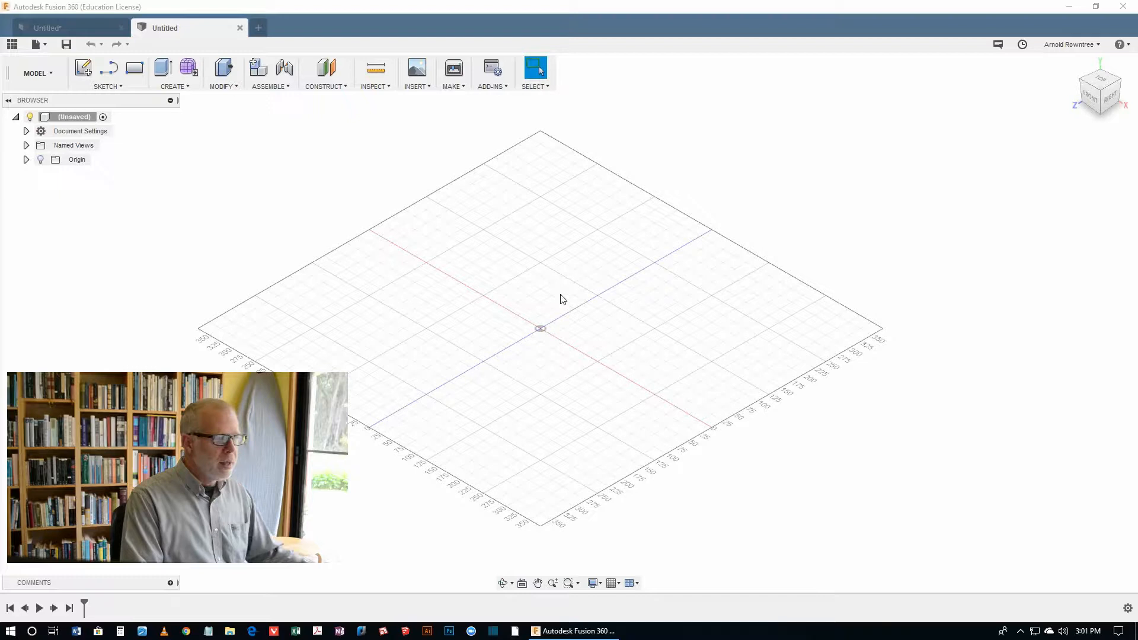
Step: Hide the layout grid via Grid and Snaps and show the origin planes and axes
right_click(562, 300)
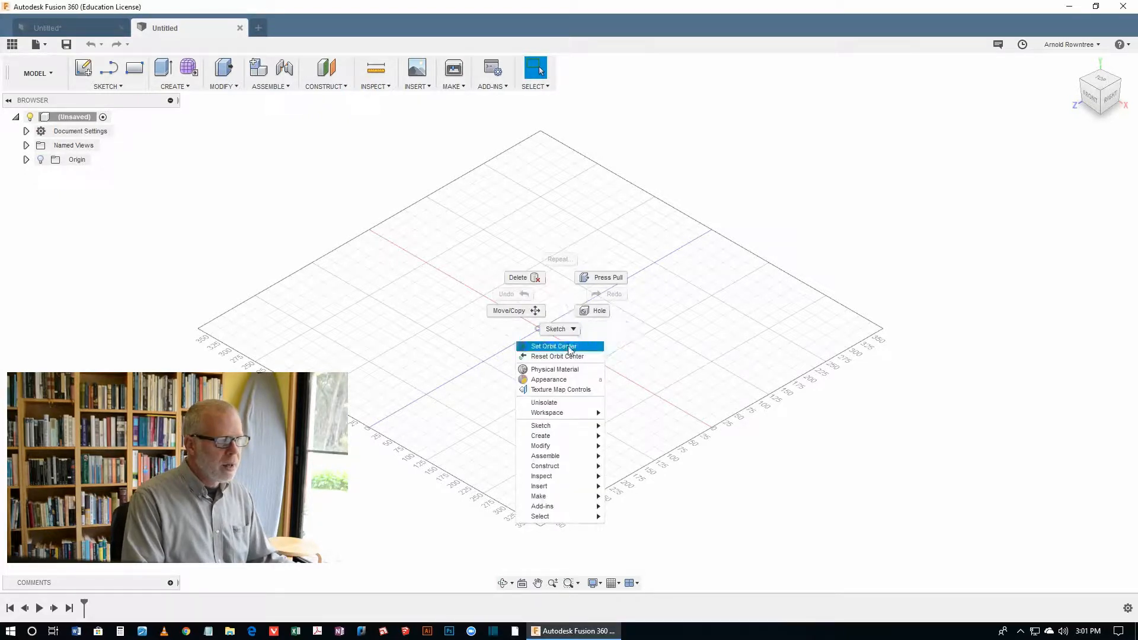
mouse_move(561, 389)
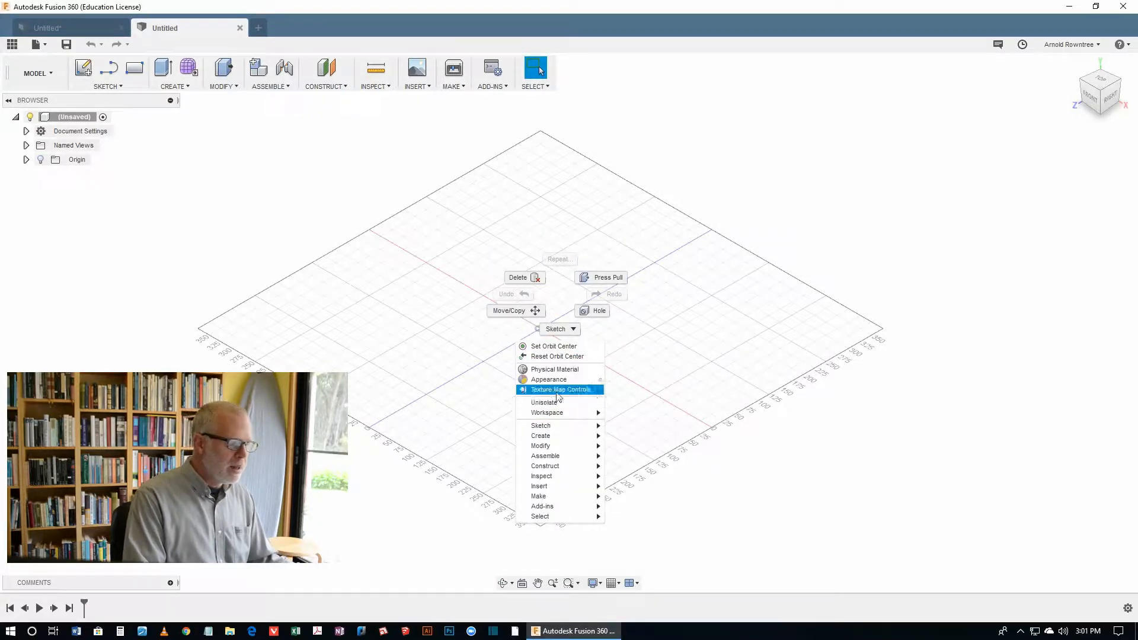
mouse_move(540, 425)
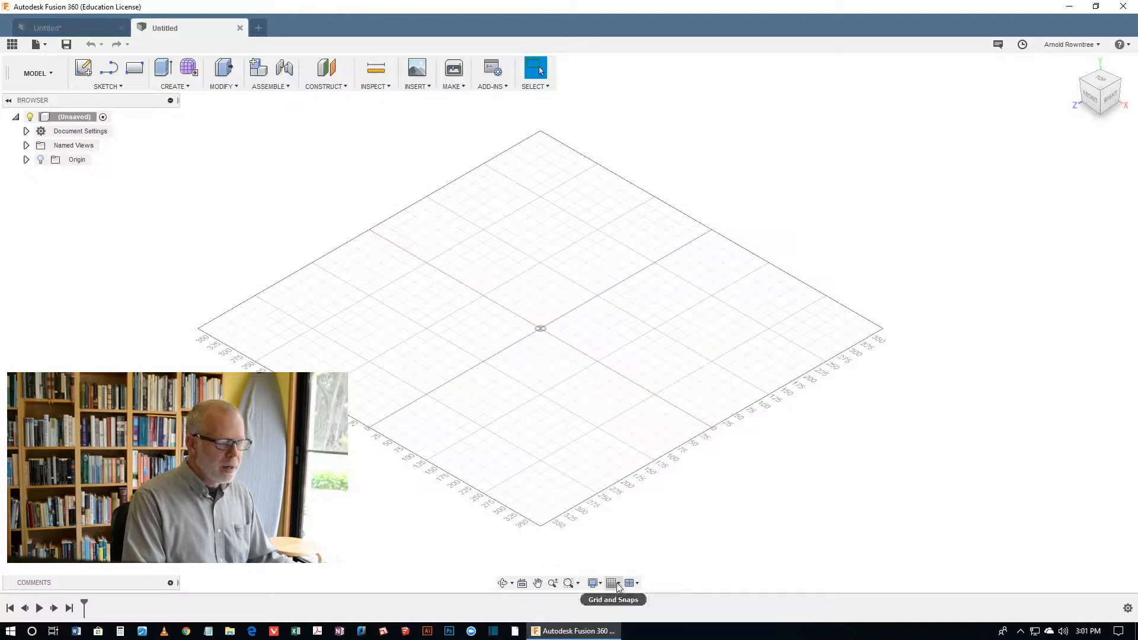
click(612, 583)
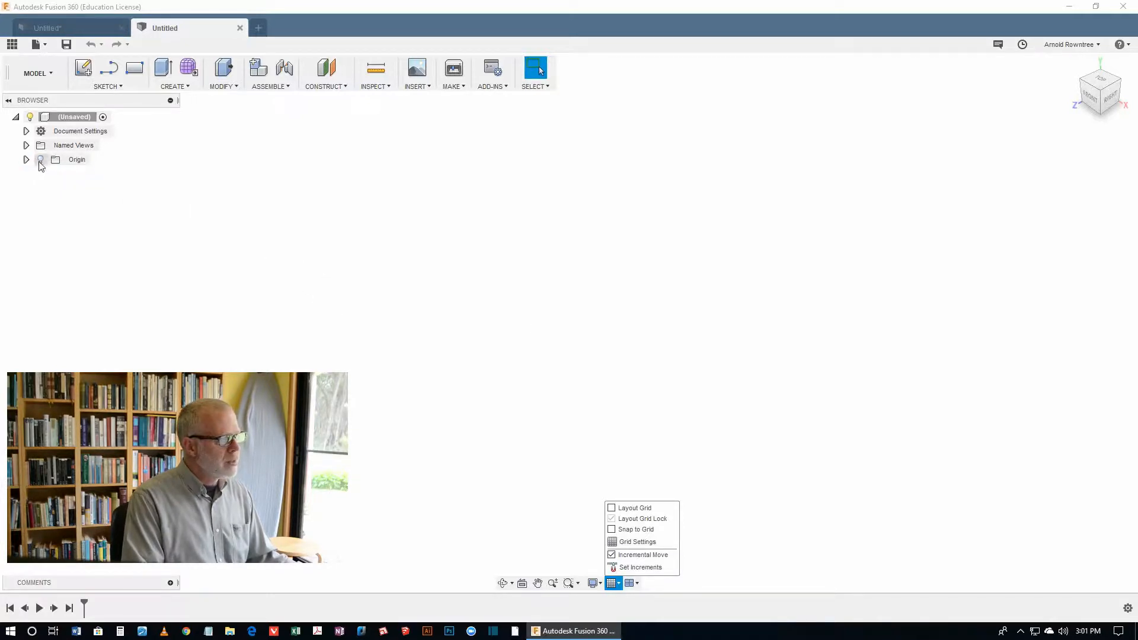
click(76, 159)
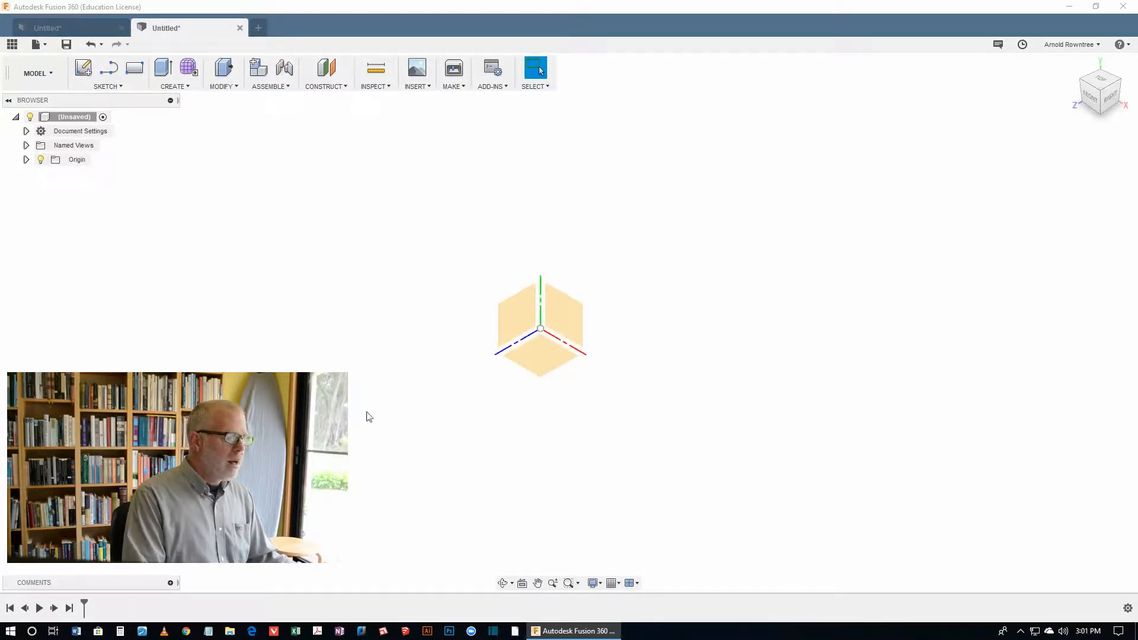
Step: Create a new sketch on the front (XZ) origin plane from the context menu
right_click(541, 328)
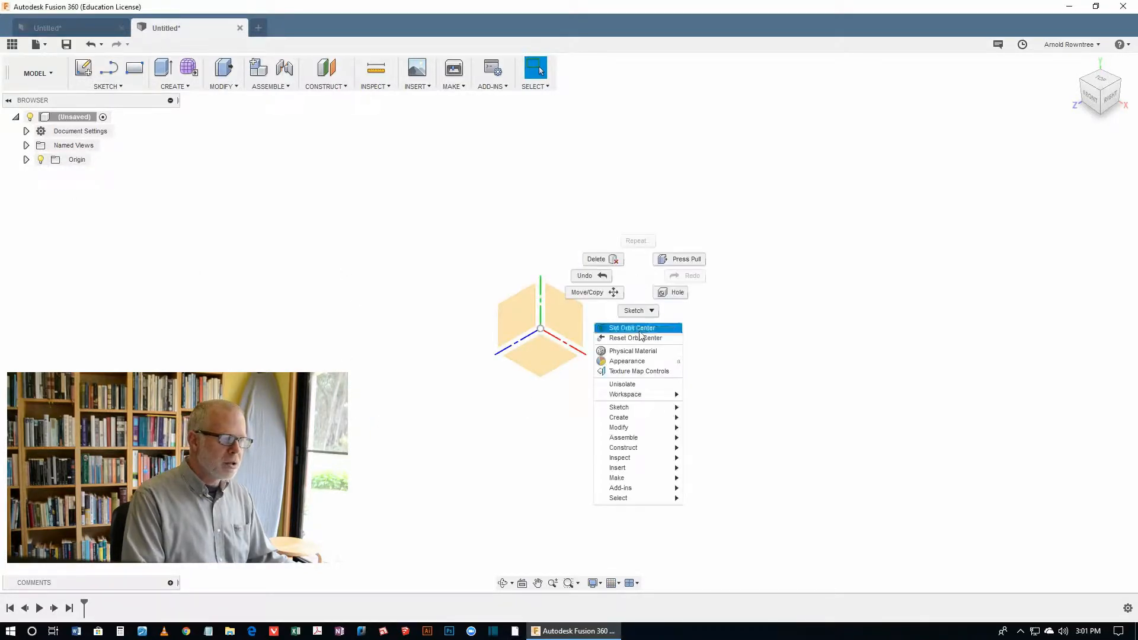
mouse_move(619, 407)
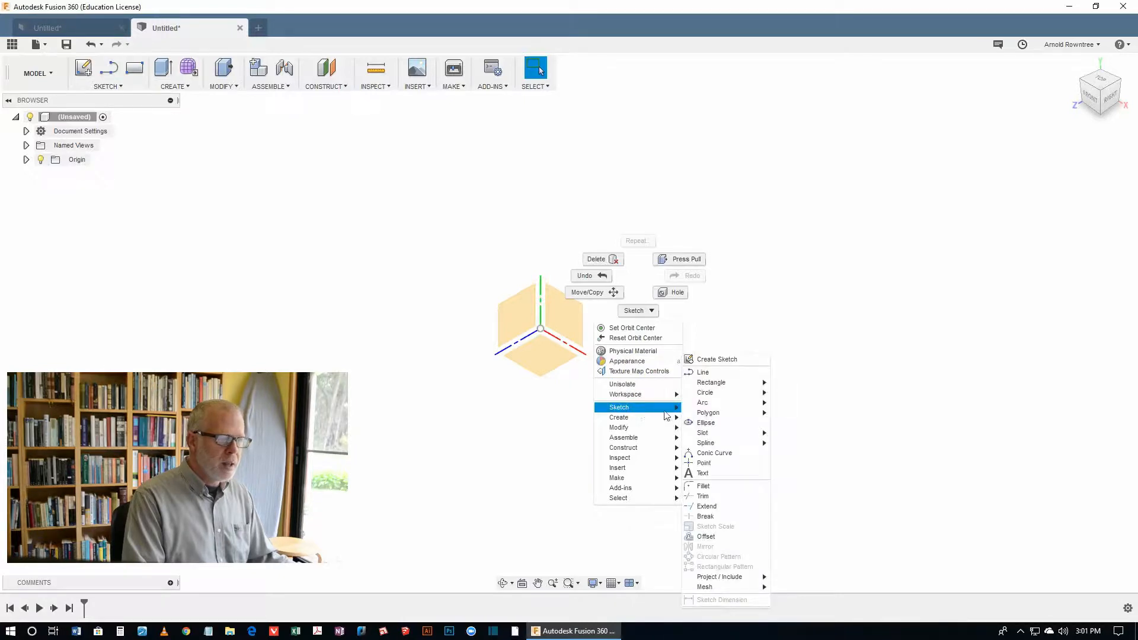
mouse_move(716, 359)
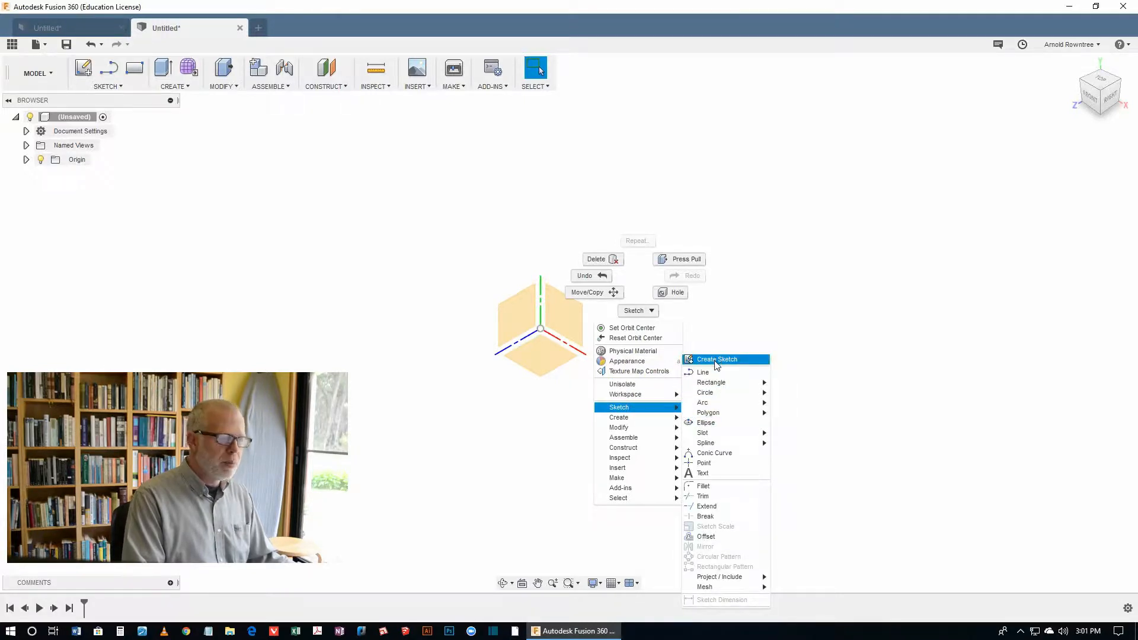
click(716, 360)
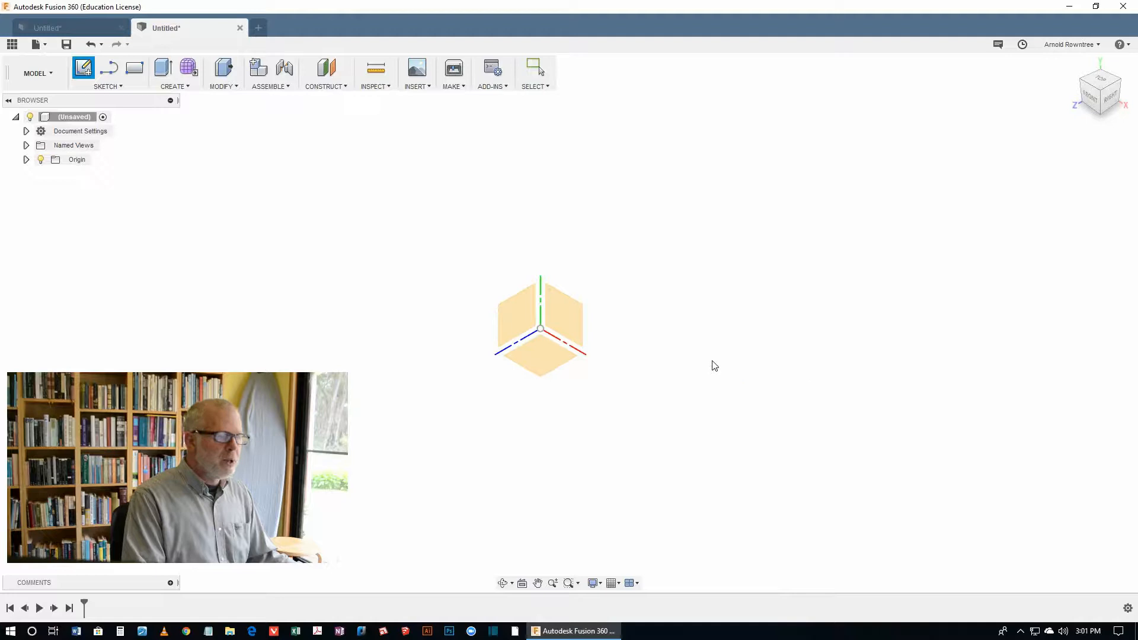
click(83, 68)
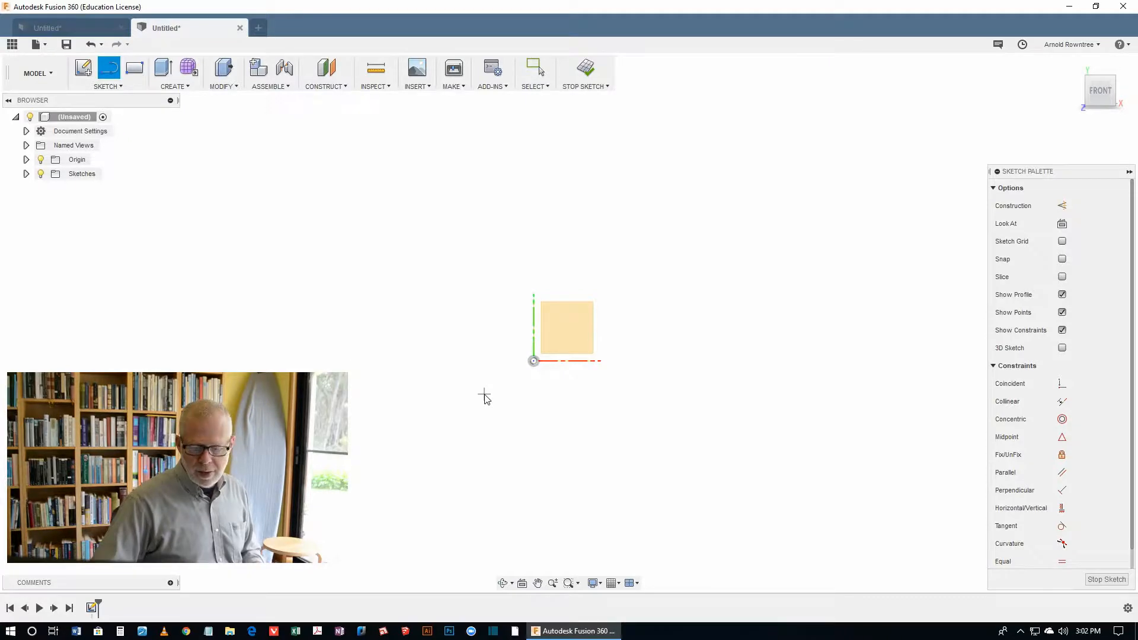
mouse_move(536, 355)
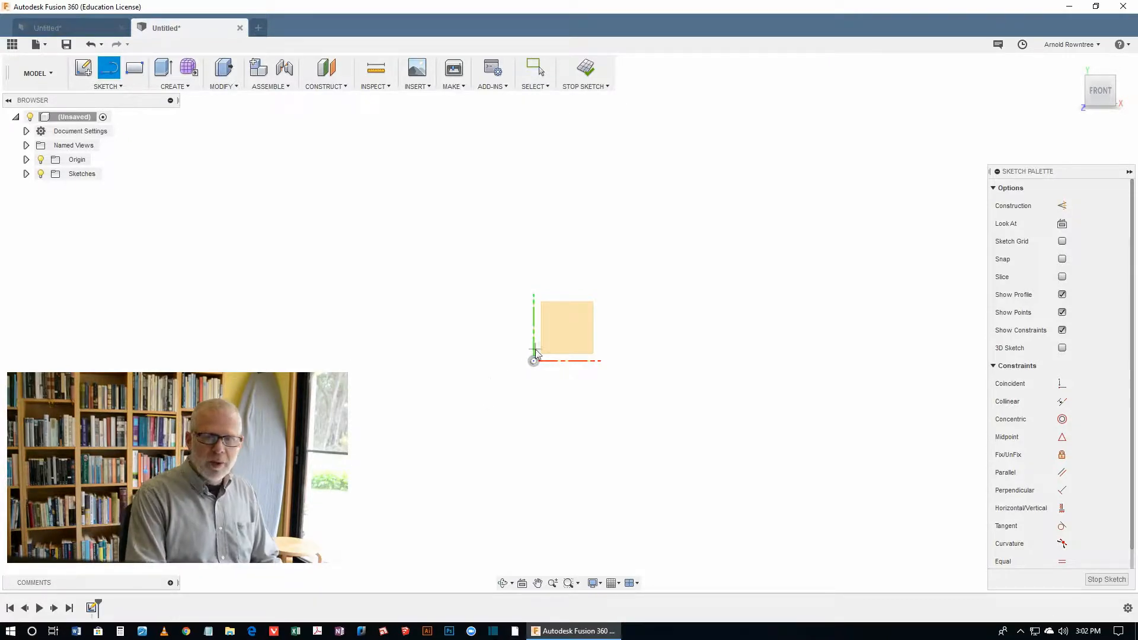
mouse_move(594, 385)
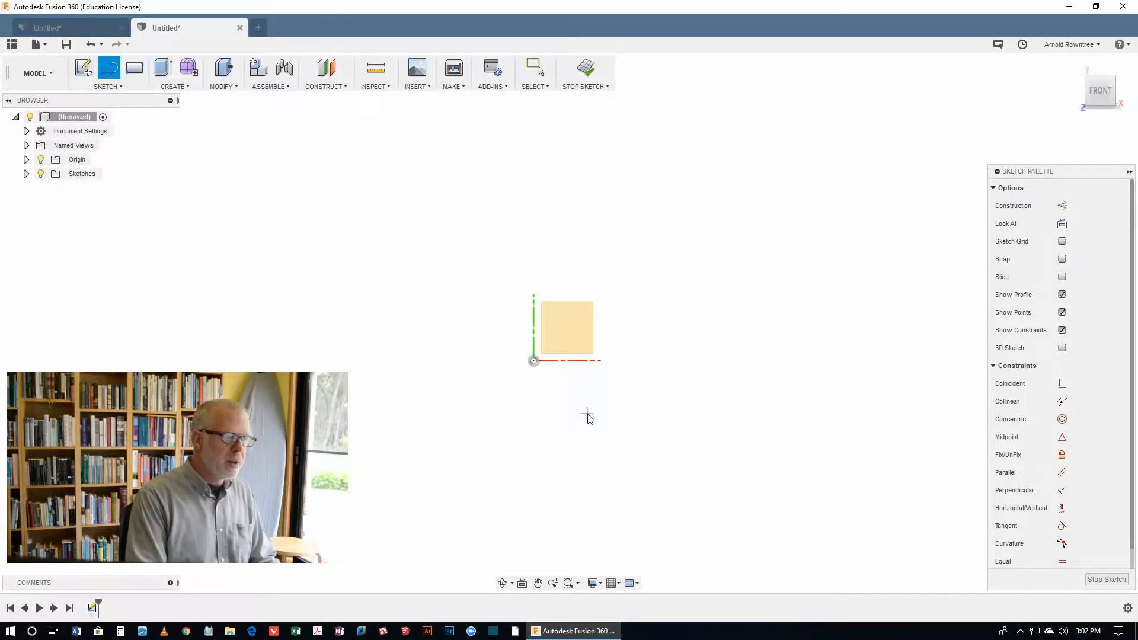
mouse_move(489, 401)
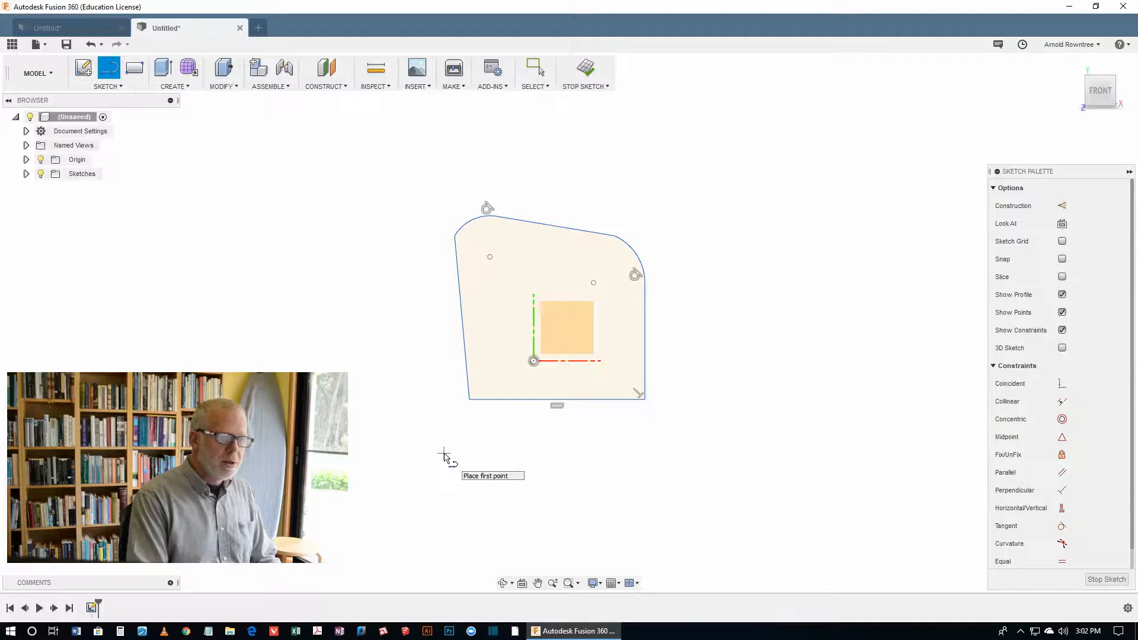
mouse_move(712, 304)
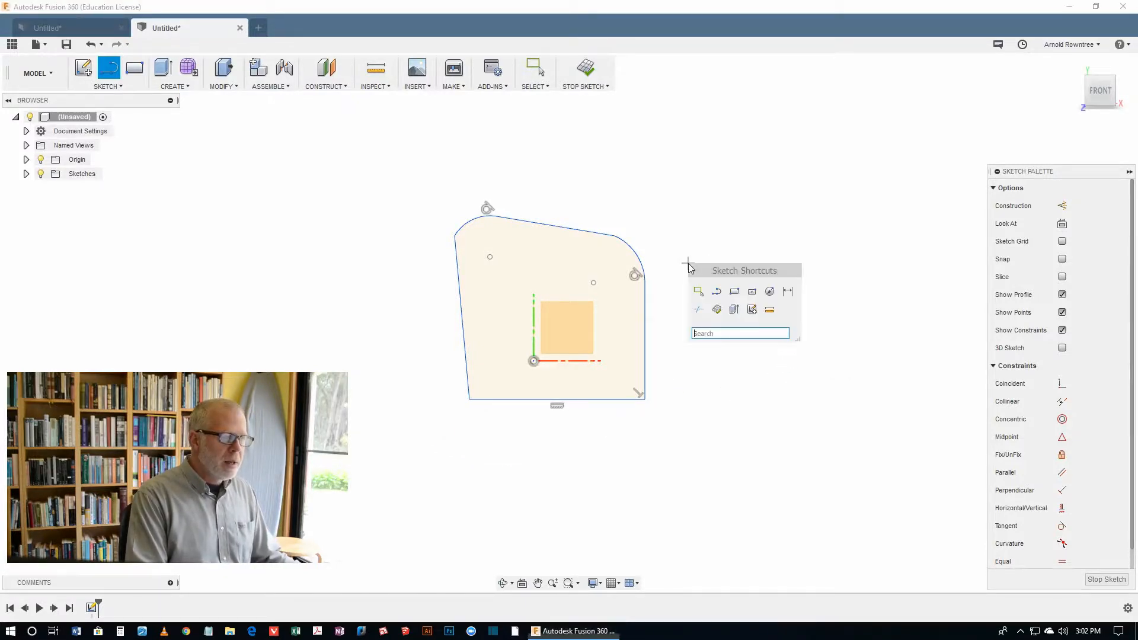
Step: Back out of the pending sketch command, leaving the closed outline as drawn
click(535, 68)
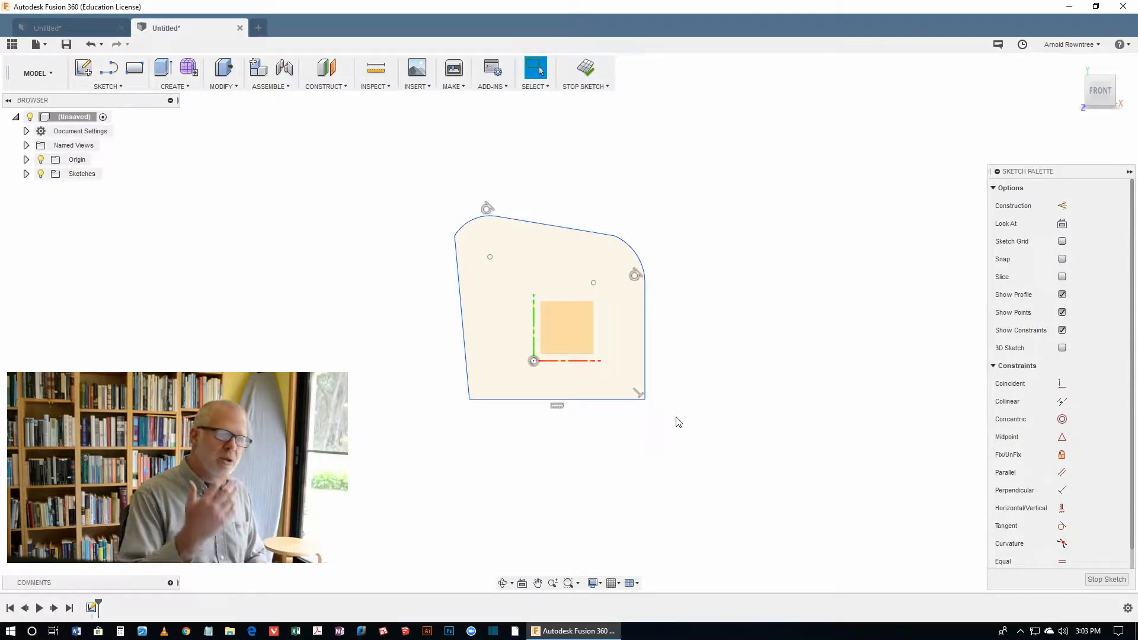
mouse_move(713, 406)
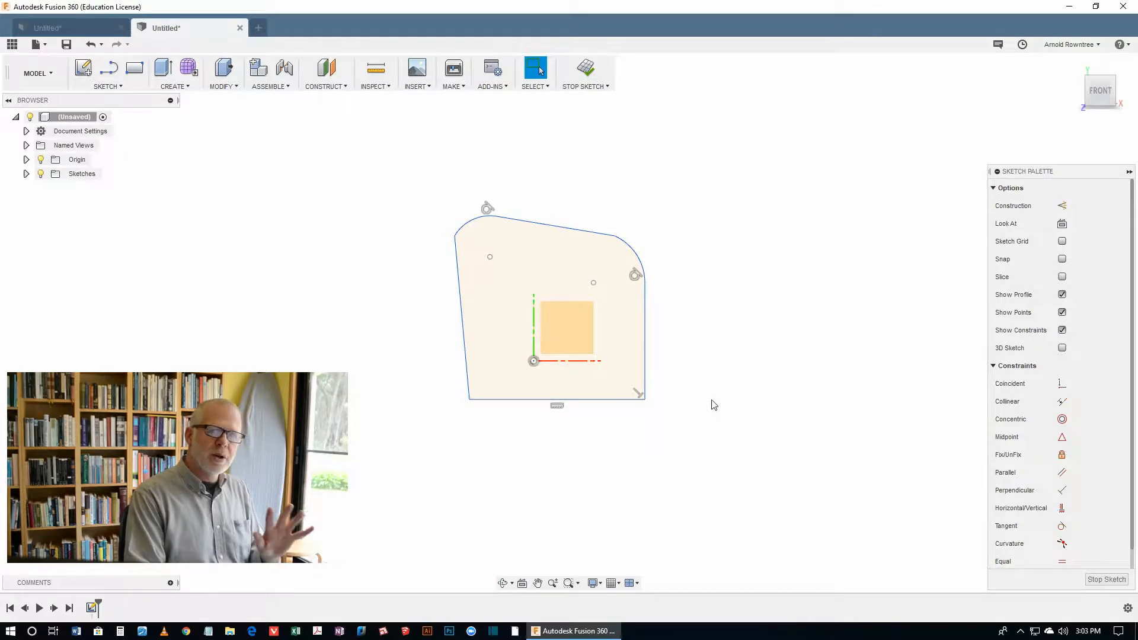
mouse_move(721, 402)
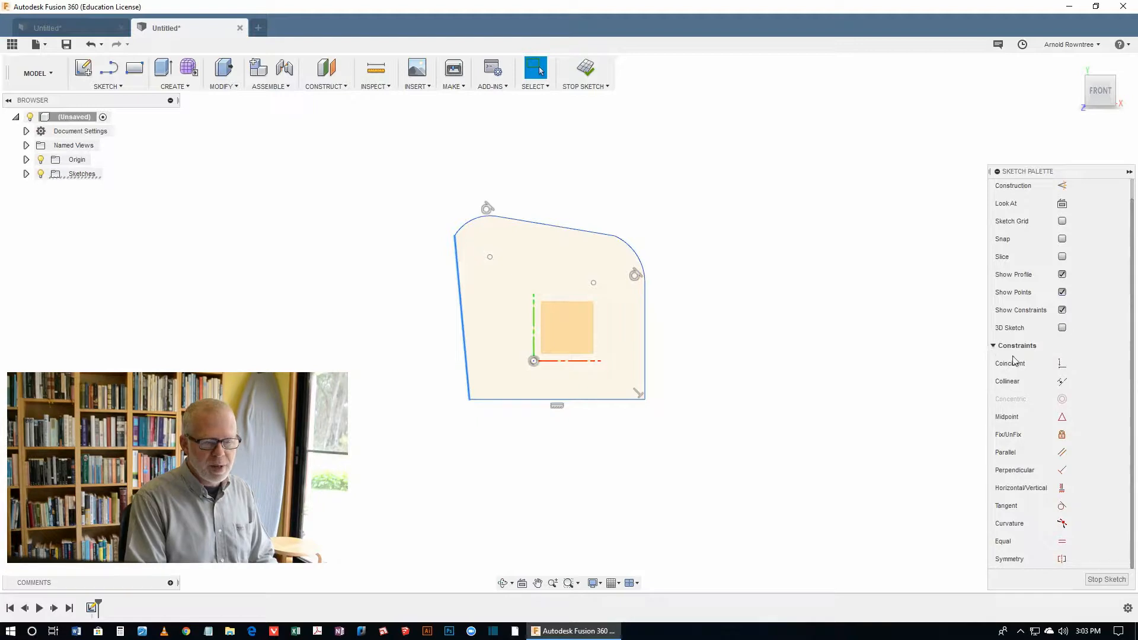
mouse_move(1080, 496)
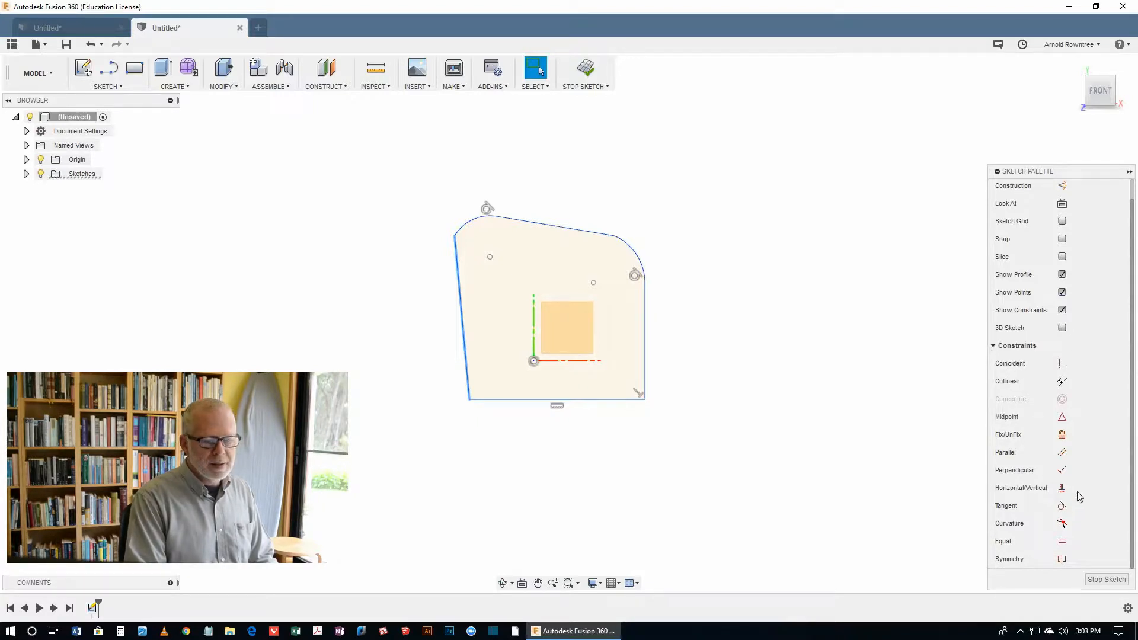
mouse_move(1062, 487)
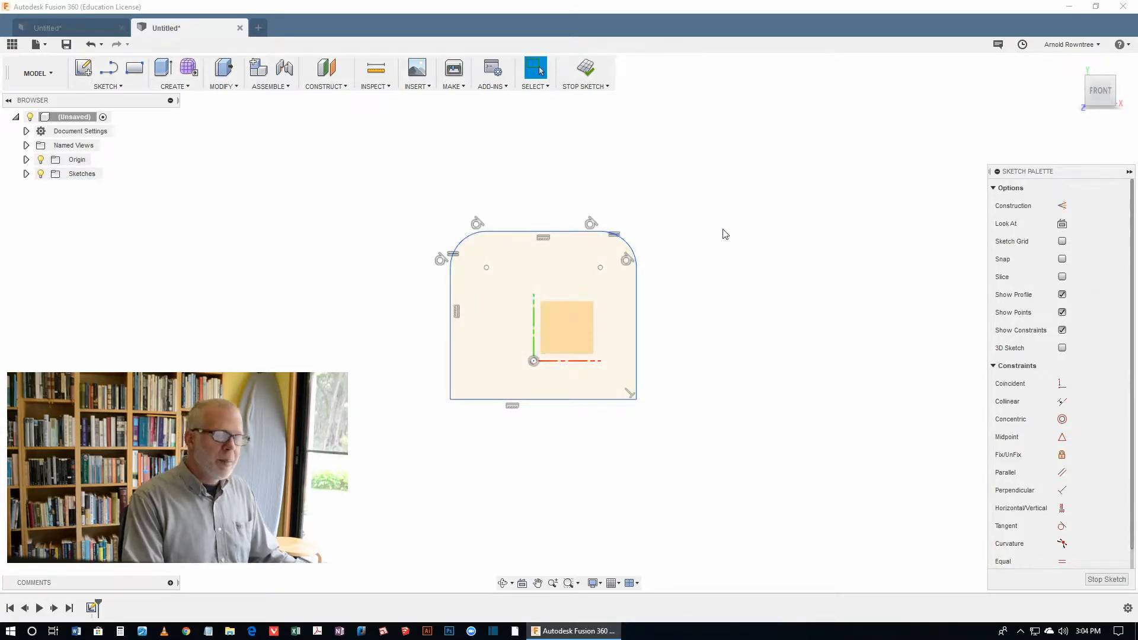
mouse_move(731, 274)
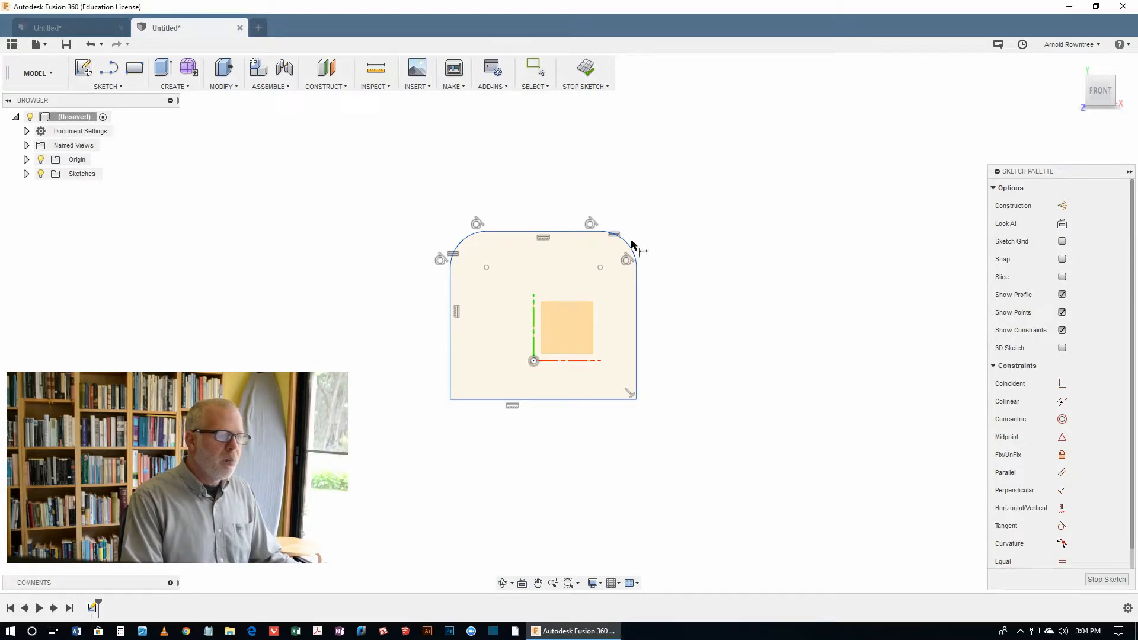
Step: Give the upper rounded corner a 20 mm radius dimension
click(628, 250)
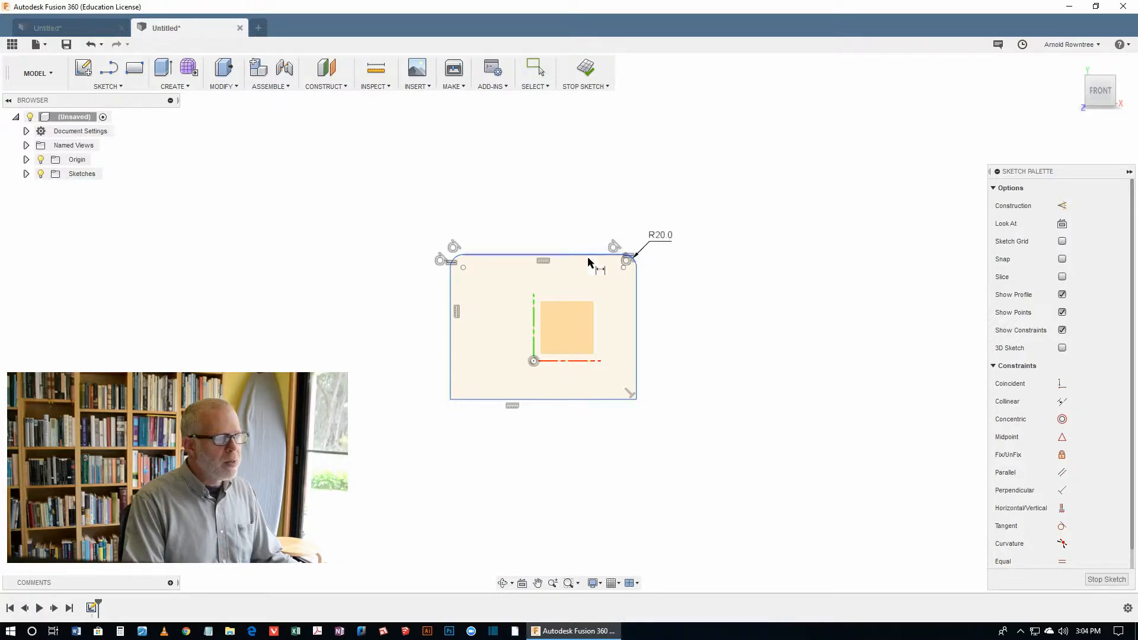
mouse_move(646, 264)
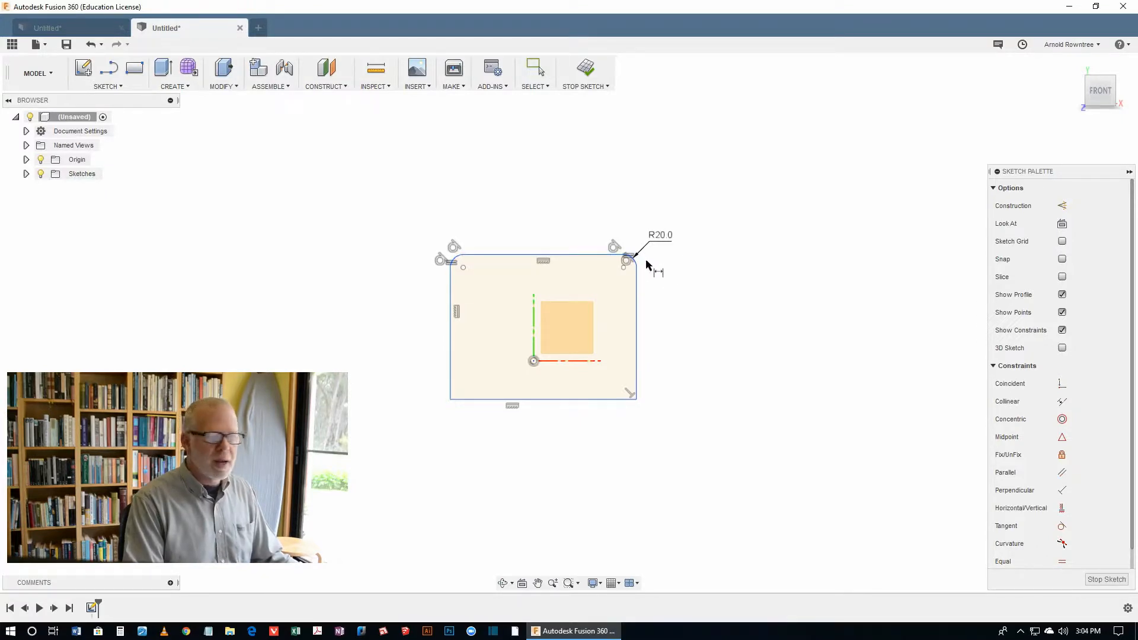
mouse_move(683, 284)
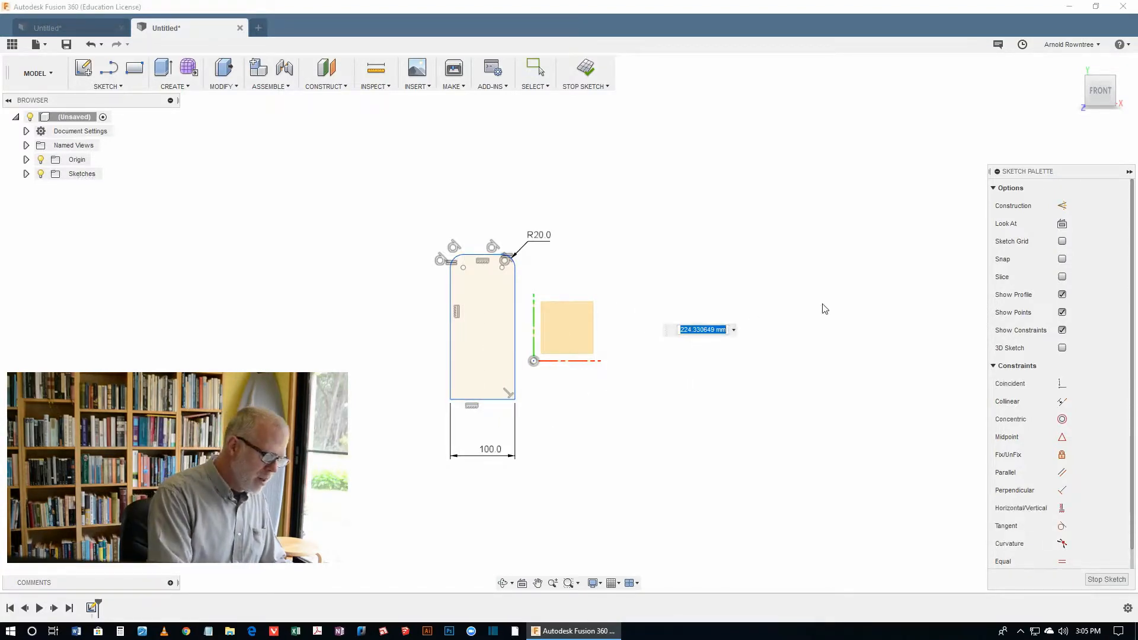
Step: Set the outline height to 90 mm and start dimensioning the origin to the bottom edge
text(90)
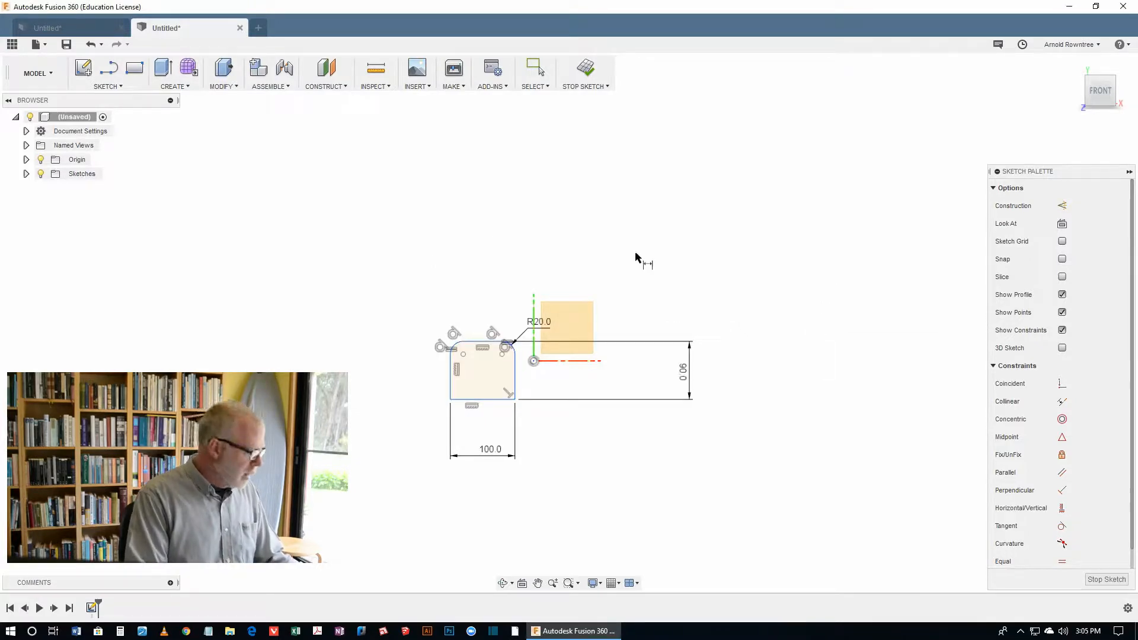
mouse_move(583, 247)
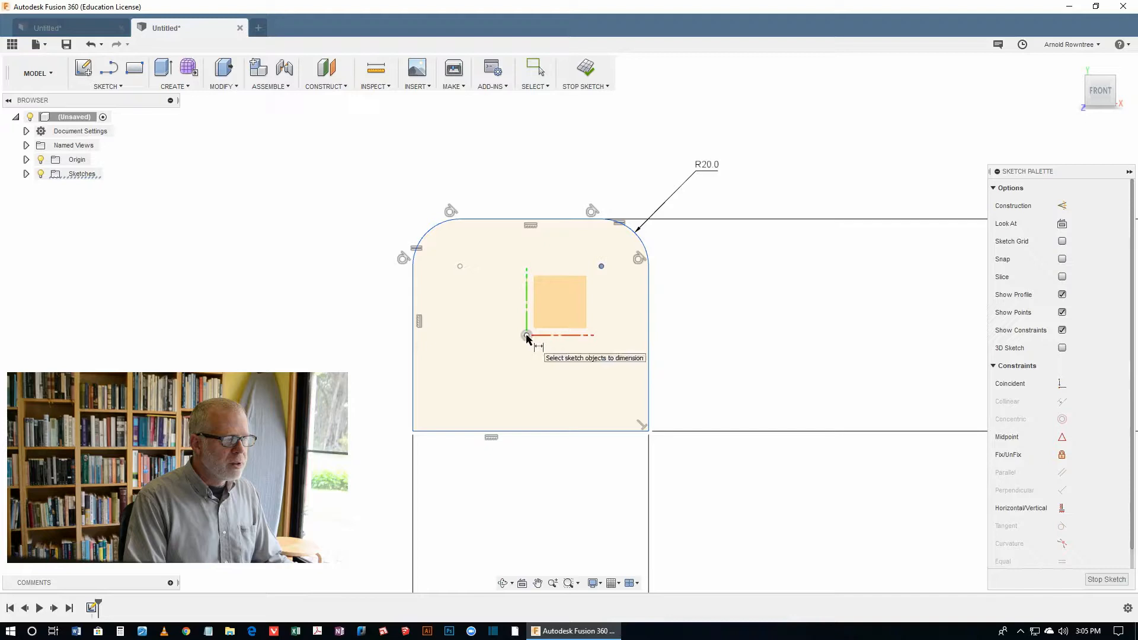
click(527, 334)
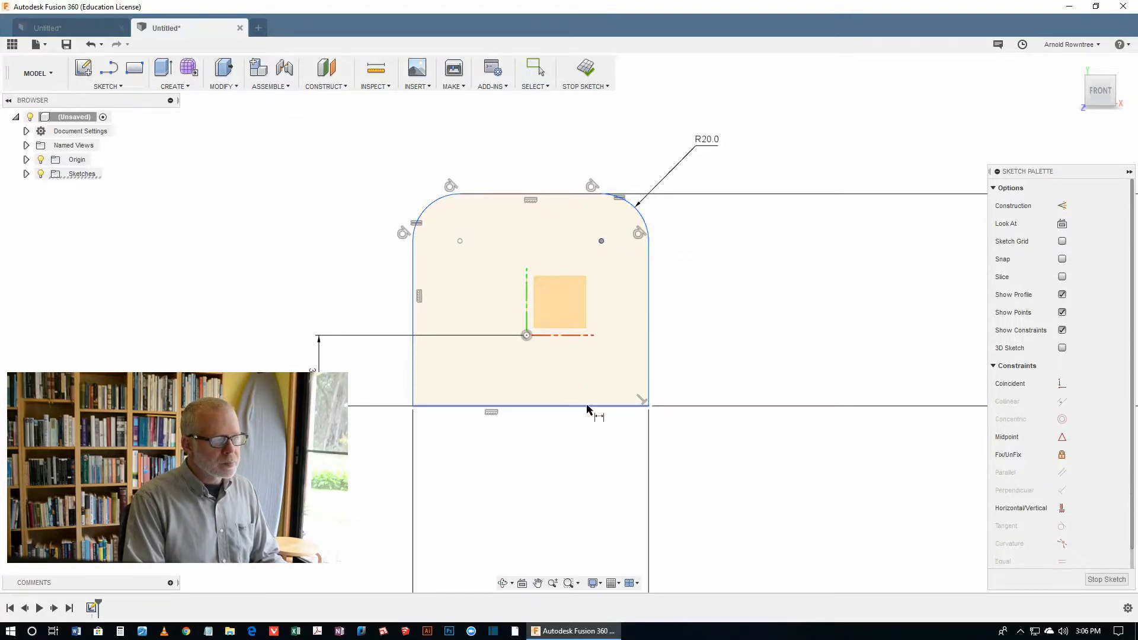
Step: Place the origin offset dimension and decline creating a driven dimension
click(588, 413)
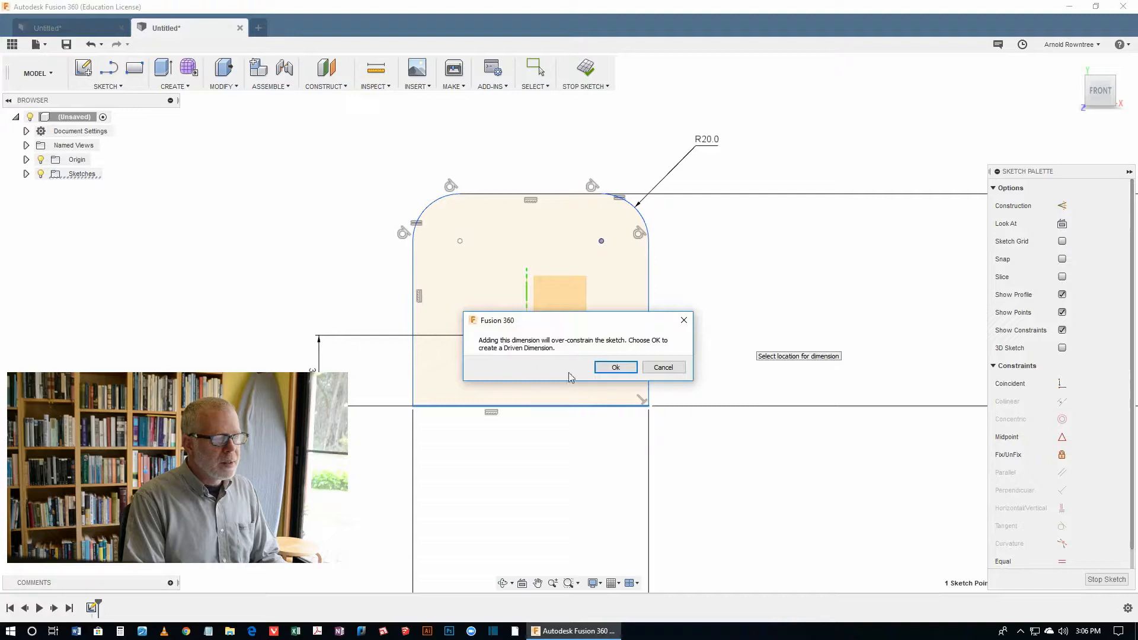
click(615, 368)
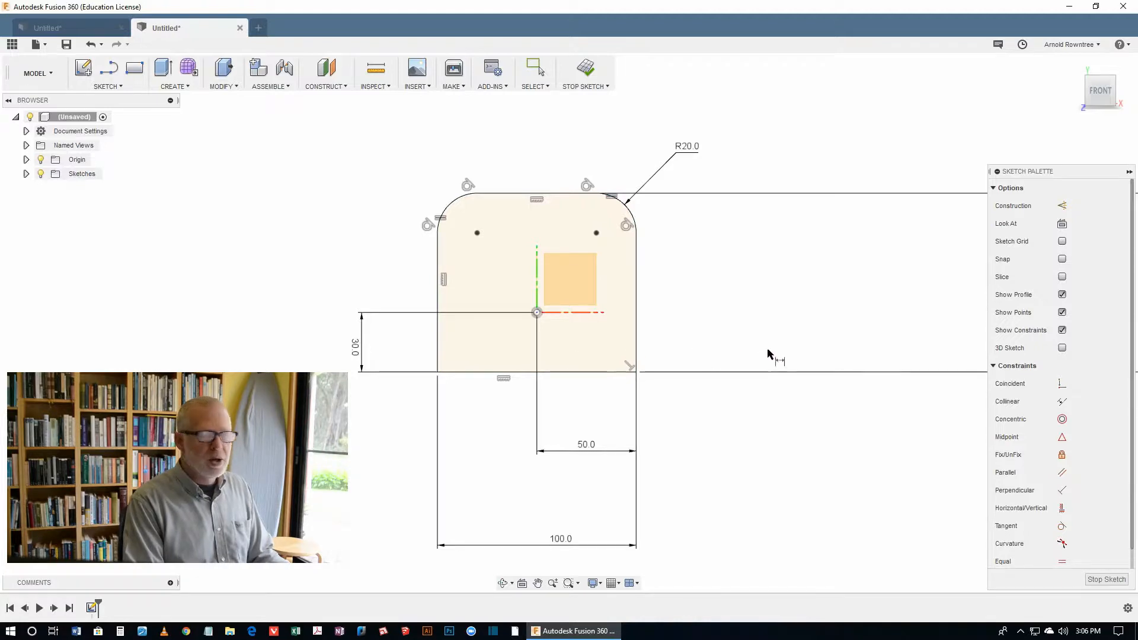
mouse_move(729, 283)
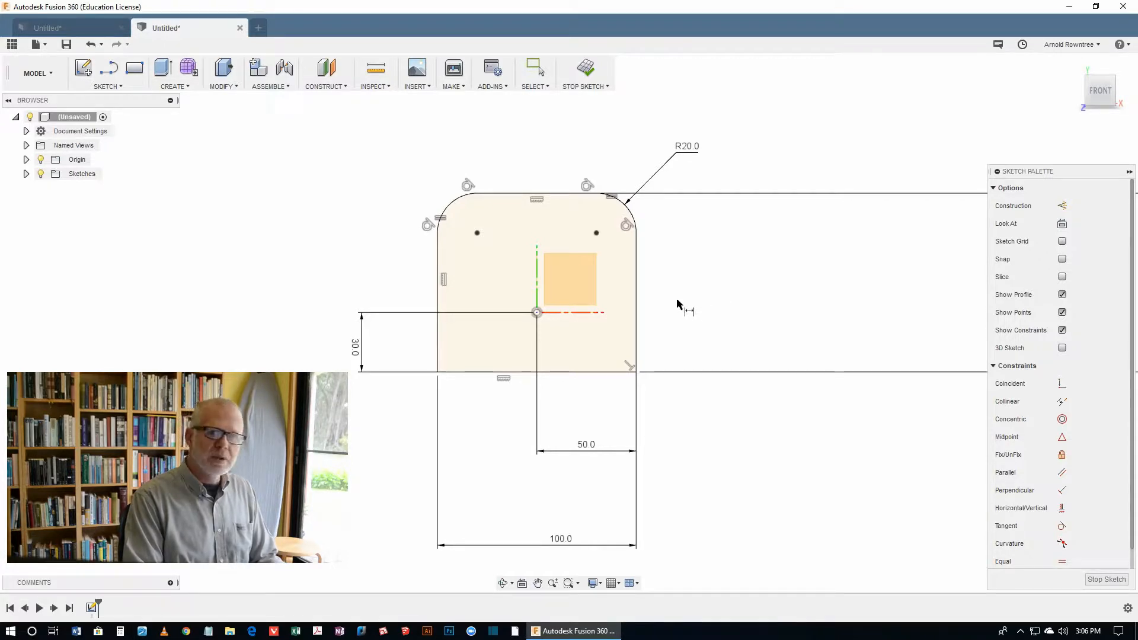
mouse_move(682, 305)
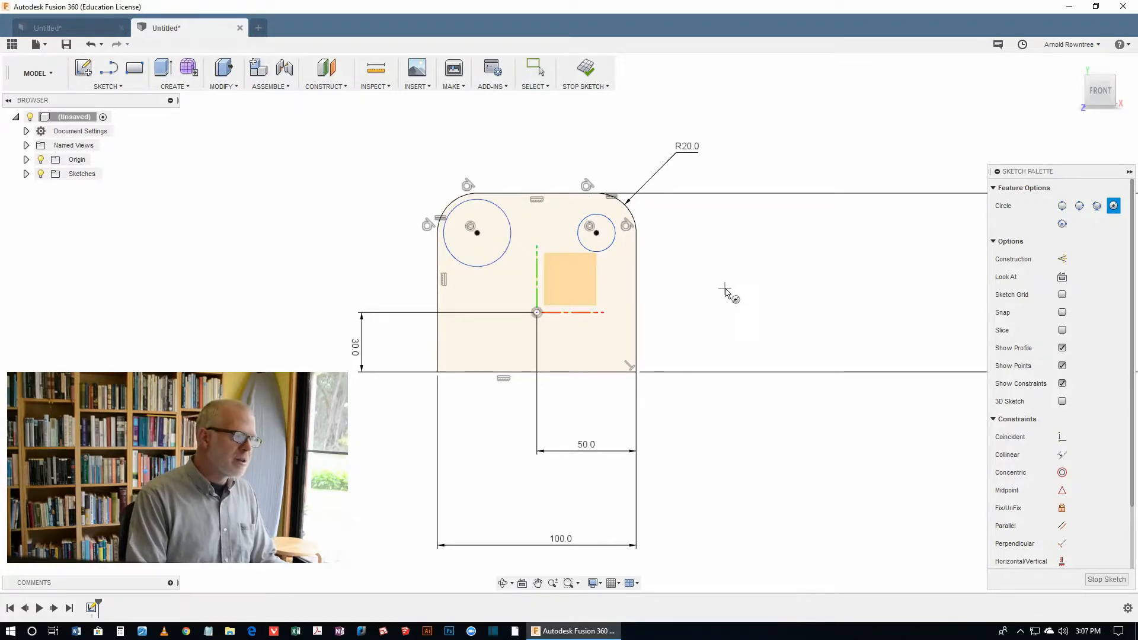
mouse_move(690, 251)
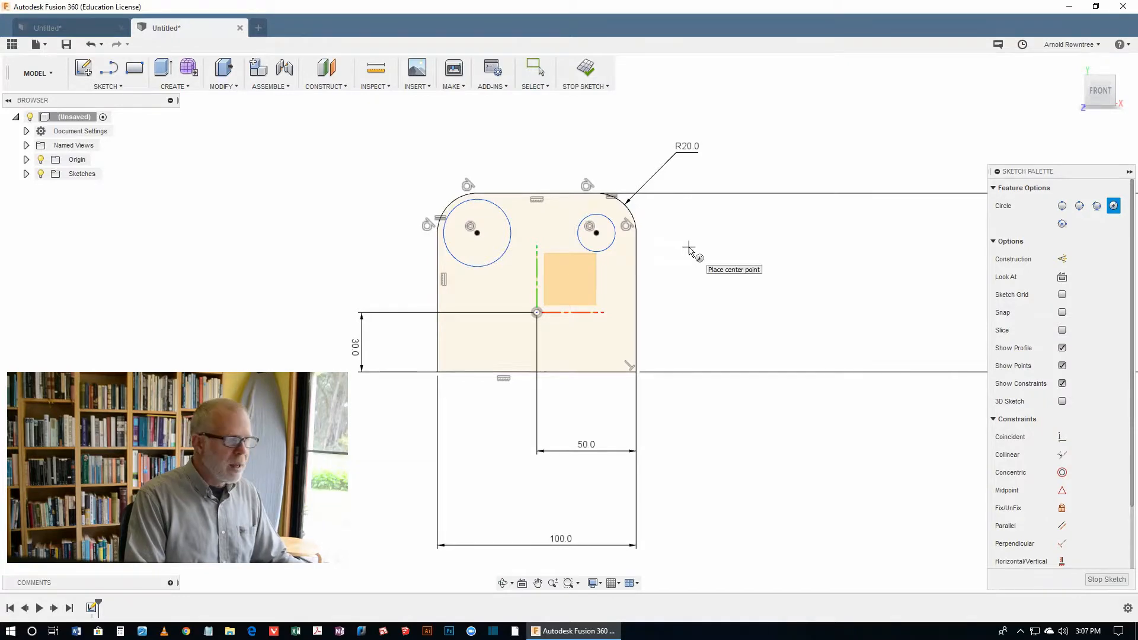
Step: Make the two corner circles equal and dimension the diameter at 20 mm
click(535, 69)
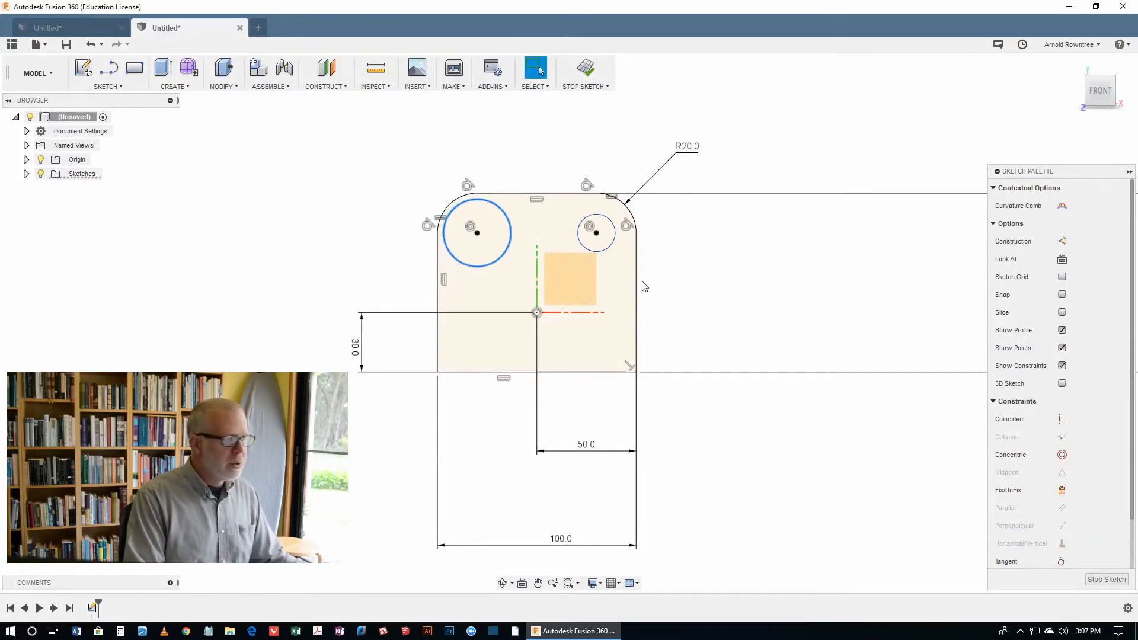
click(596, 232)
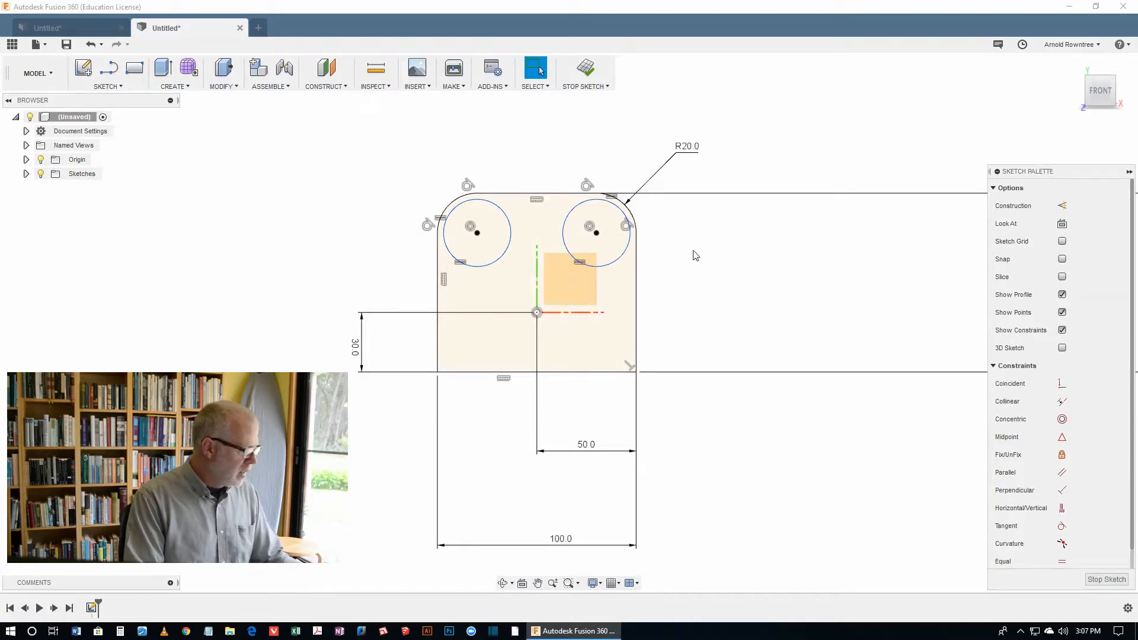
click(595, 231)
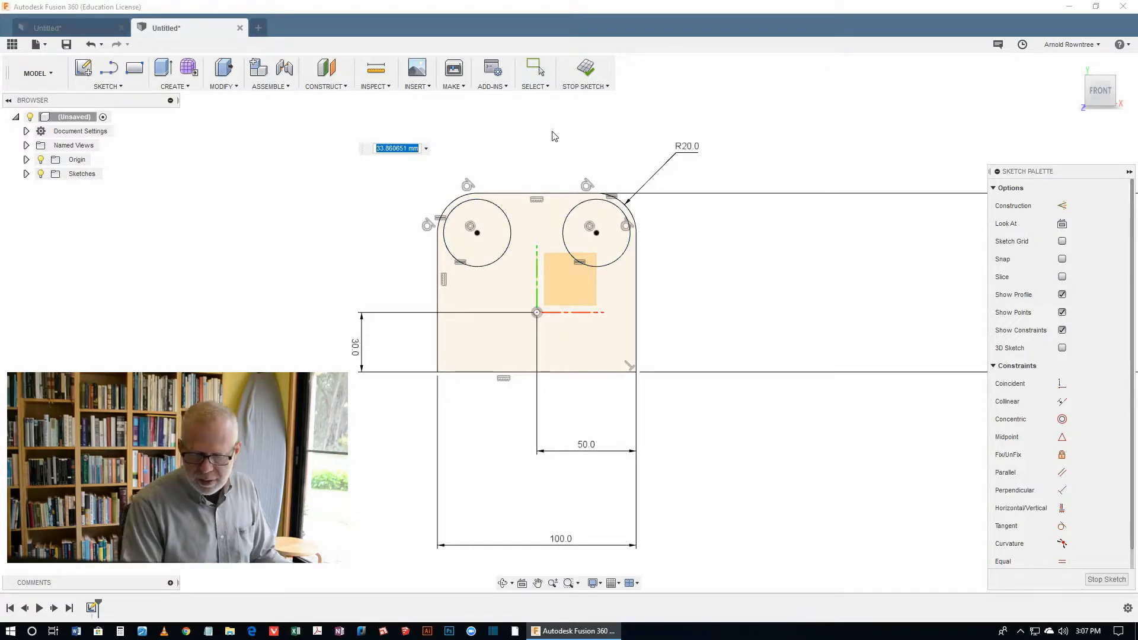
text(20)
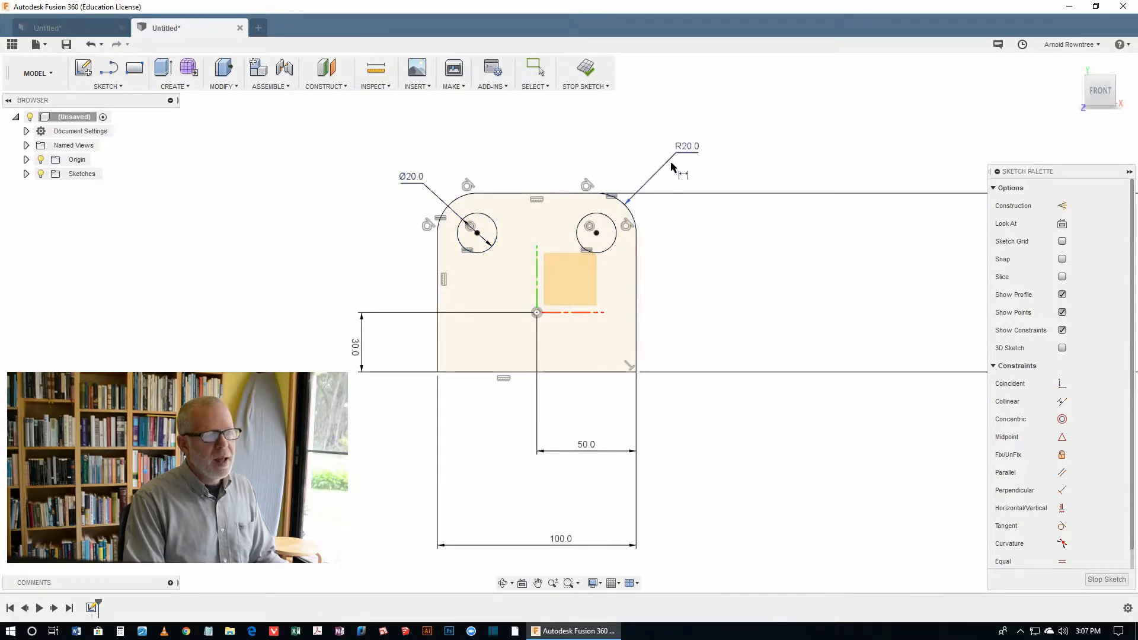
mouse_move(691, 162)
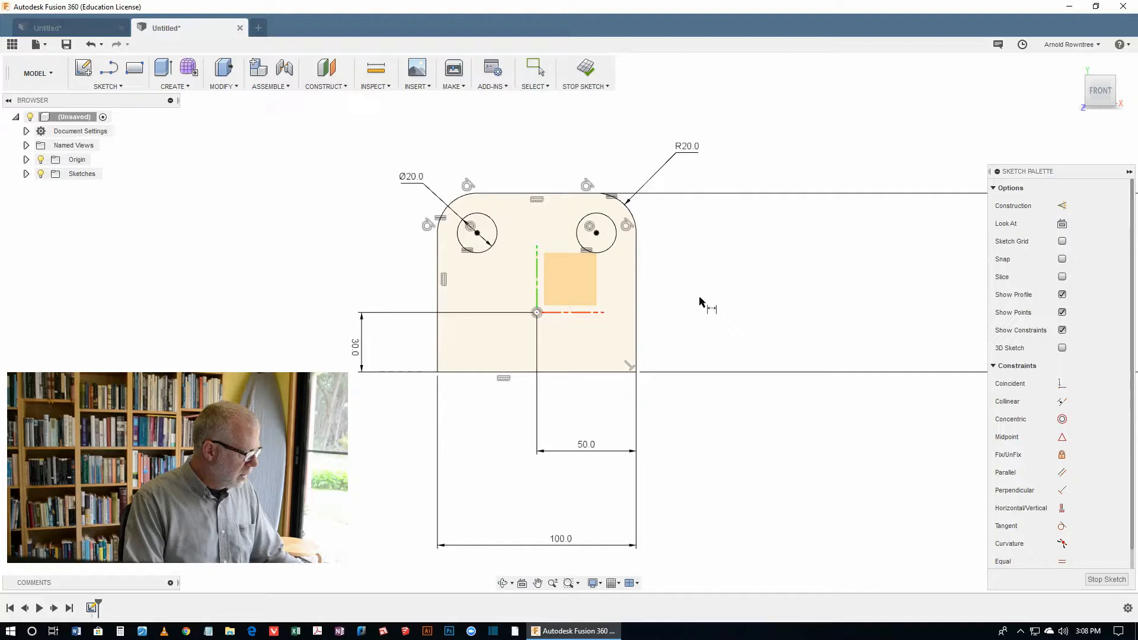
Step: Draw a horizontal slot through the point with centre distances of 20 and 40 mm
click(83, 66)
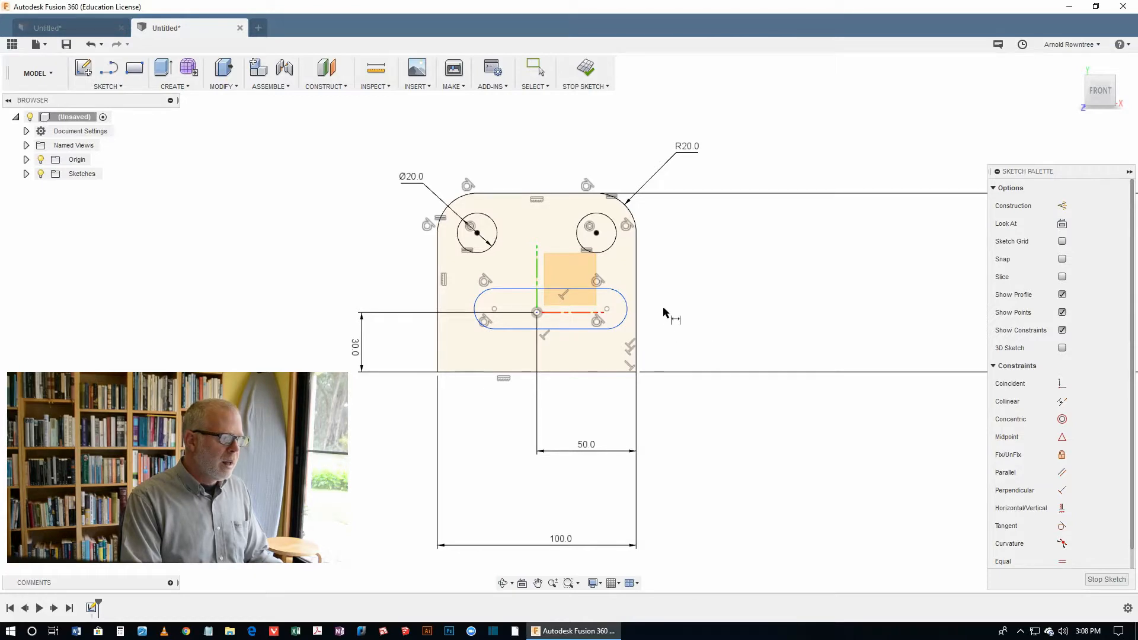
mouse_move(537, 313)
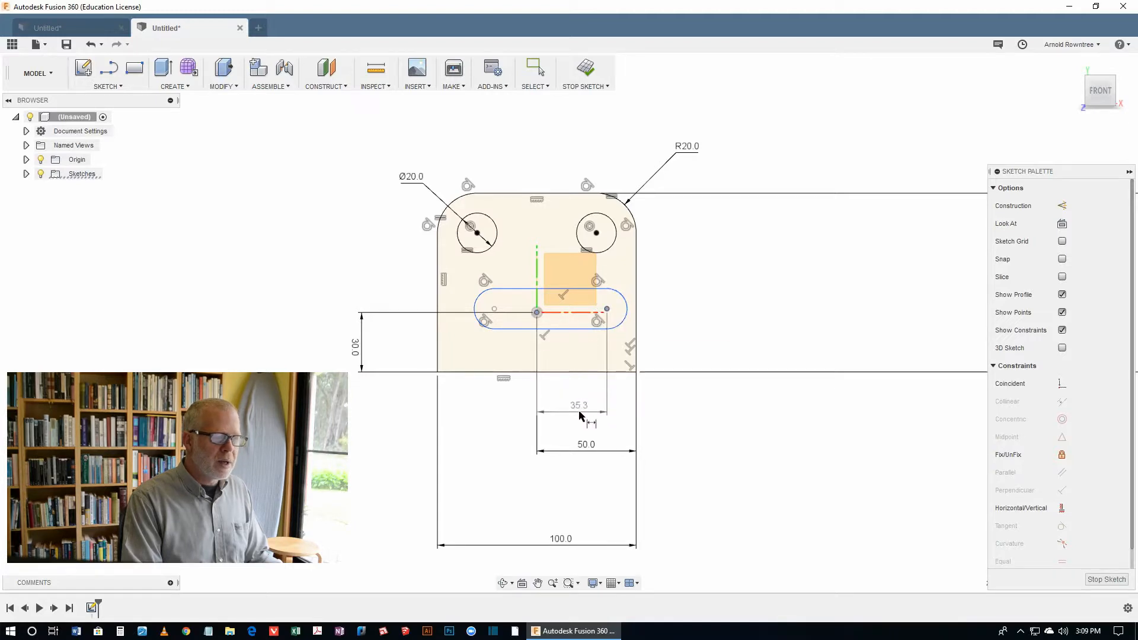
double_click(579, 405)
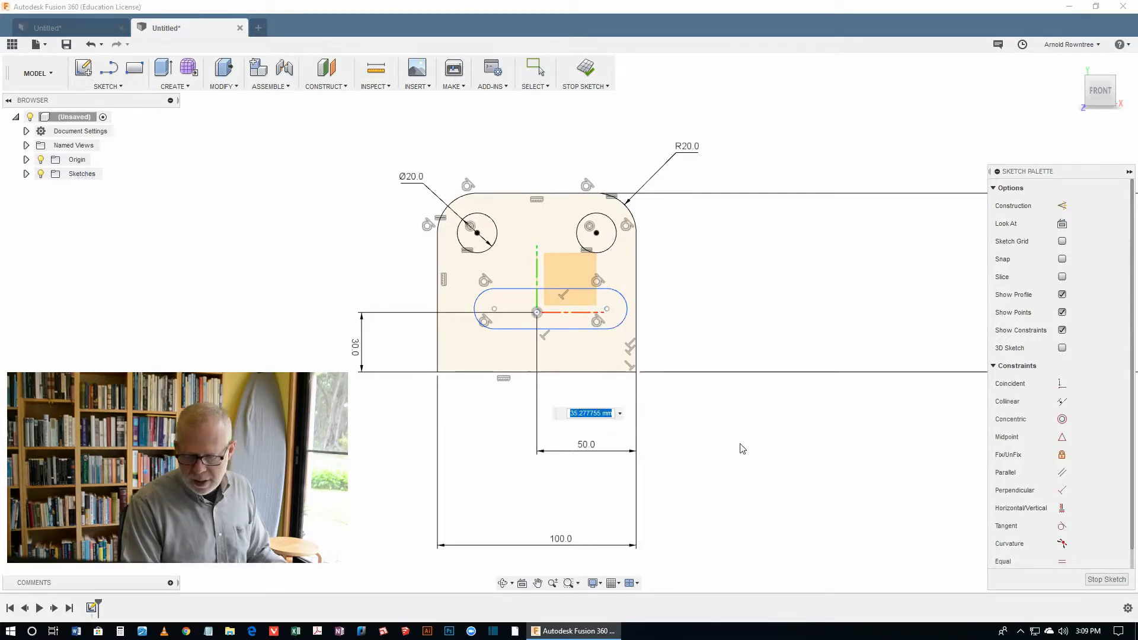
text(20.0)
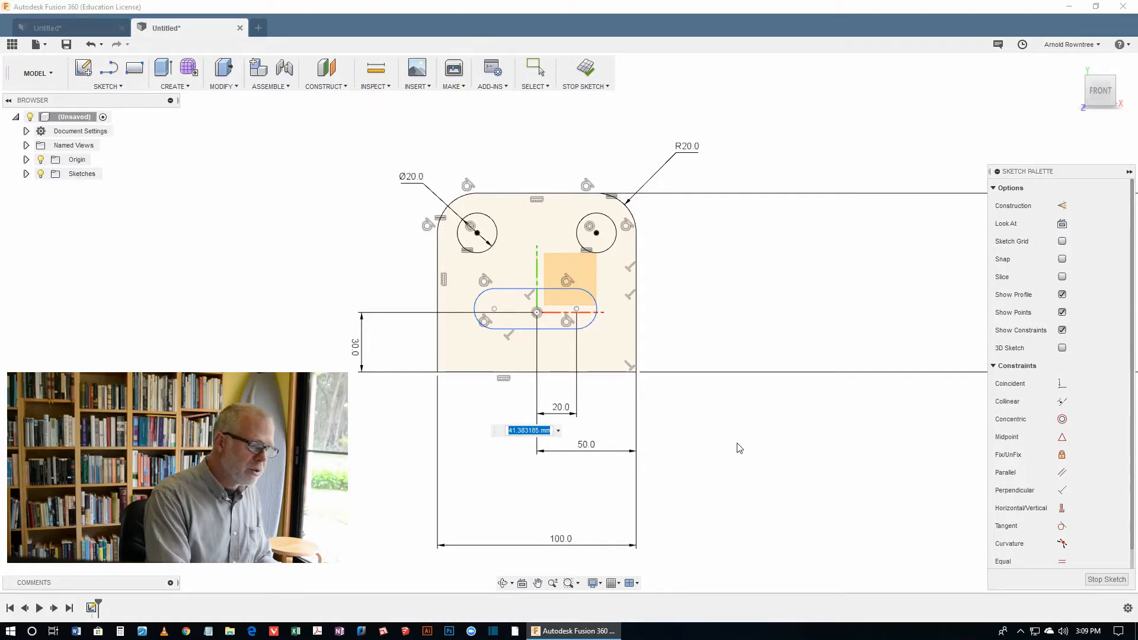
text(40)
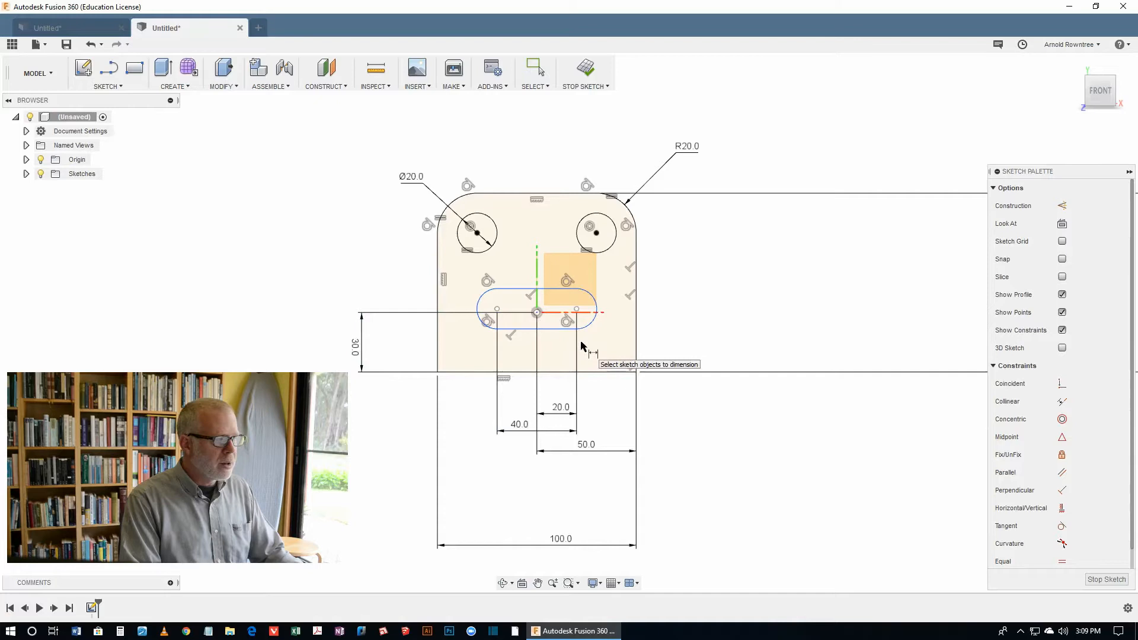
click(83, 67)
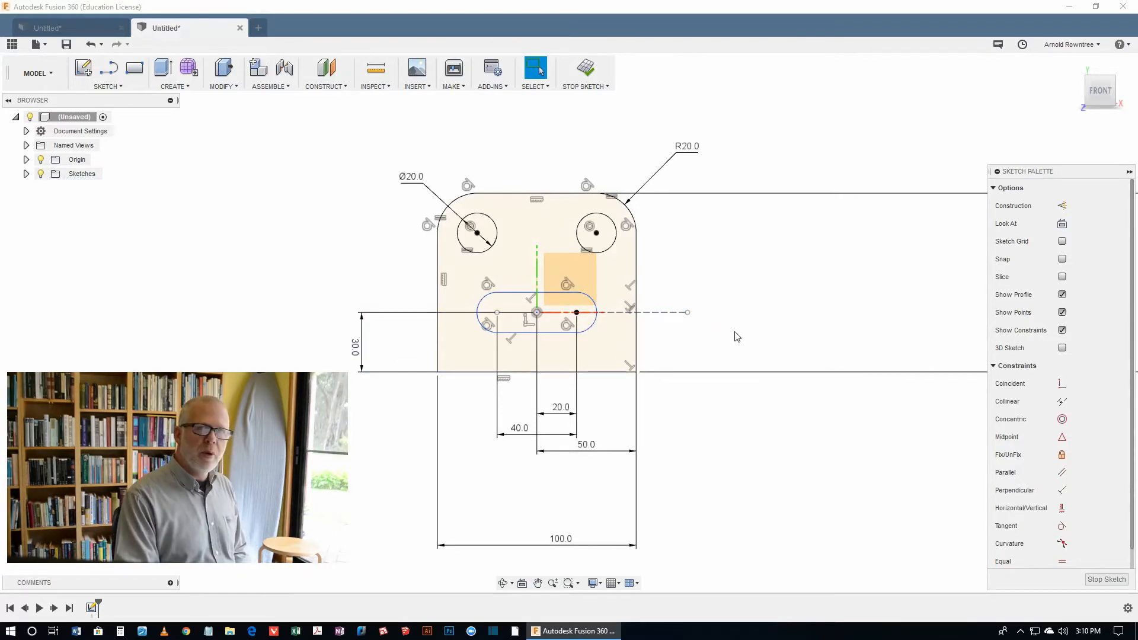
mouse_move(803, 335)
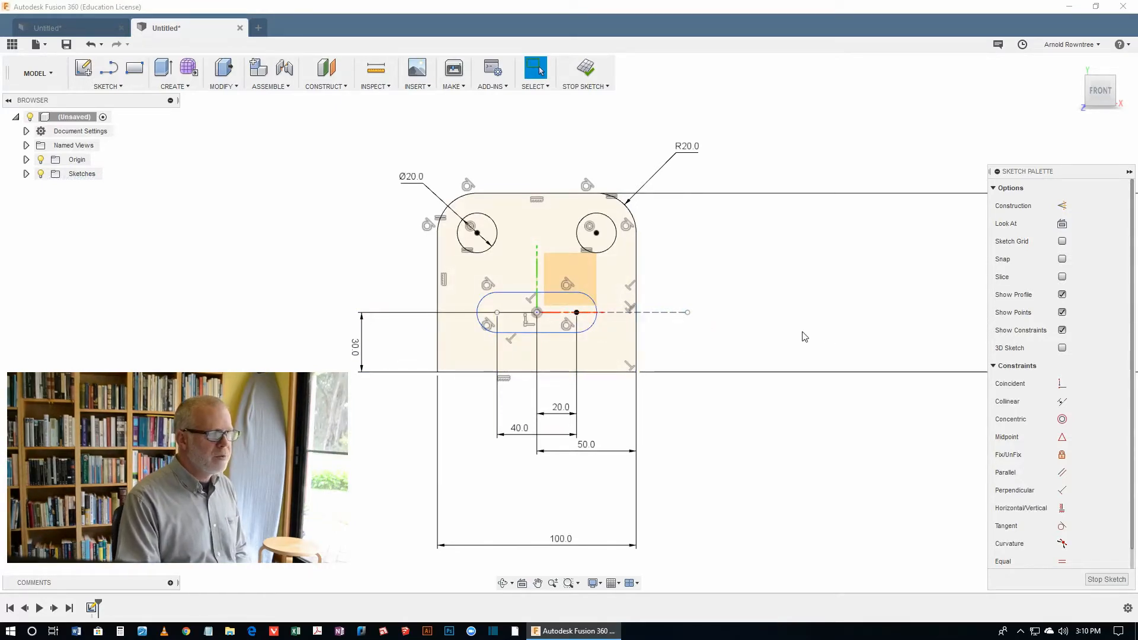
mouse_move(676, 432)
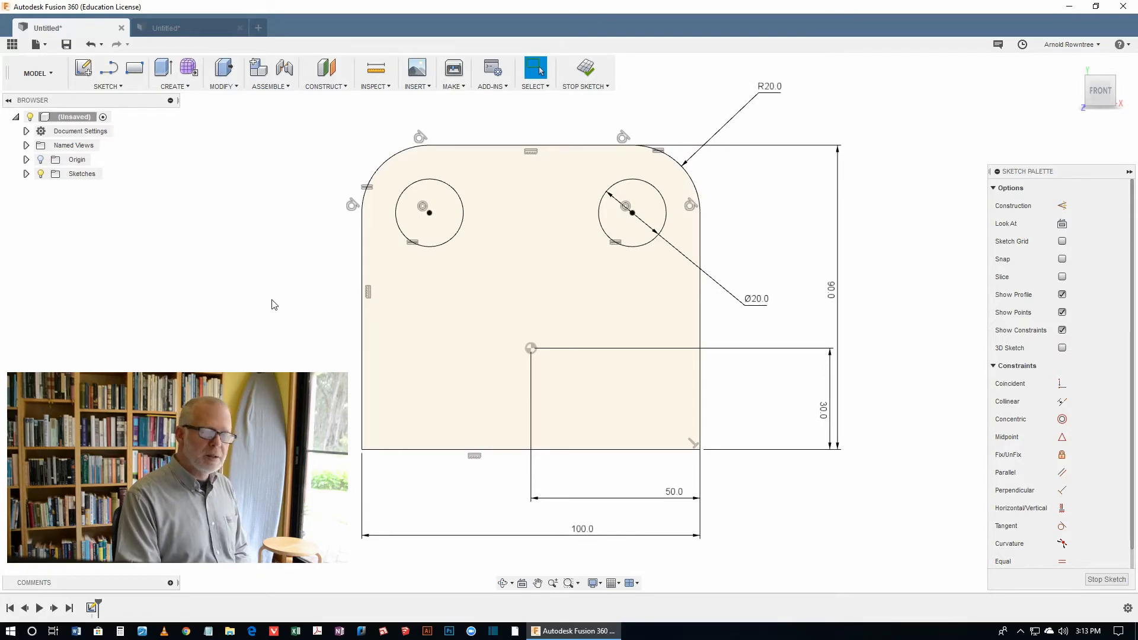
mouse_move(289, 318)
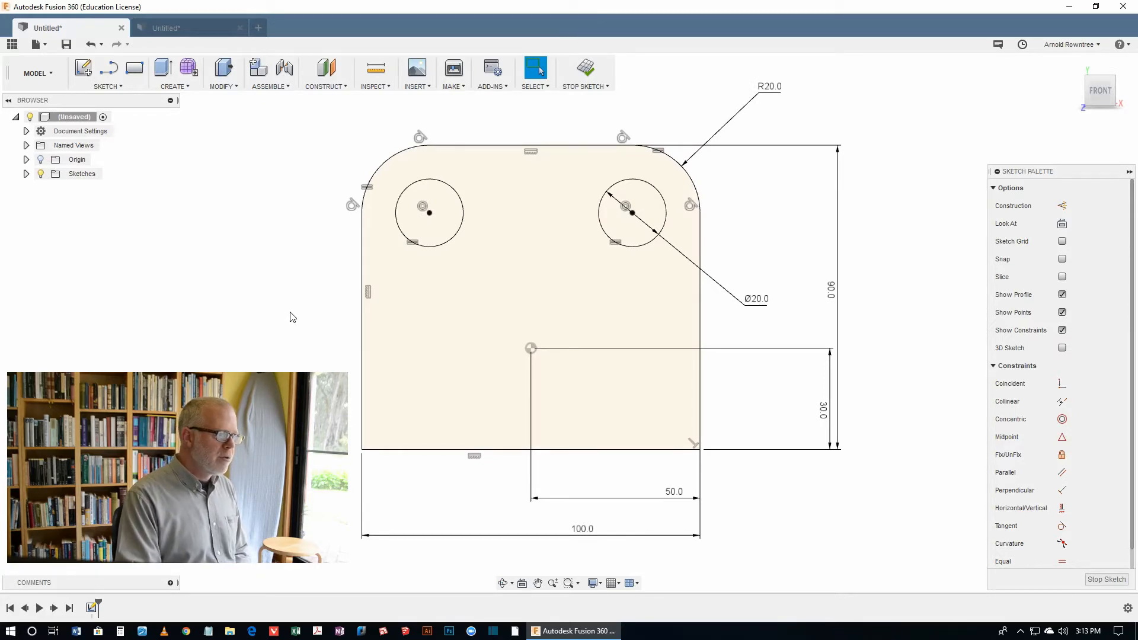
Step: Start an Overall Slot from the quick sketch menu to draw through the reference point
right_click(273, 302)
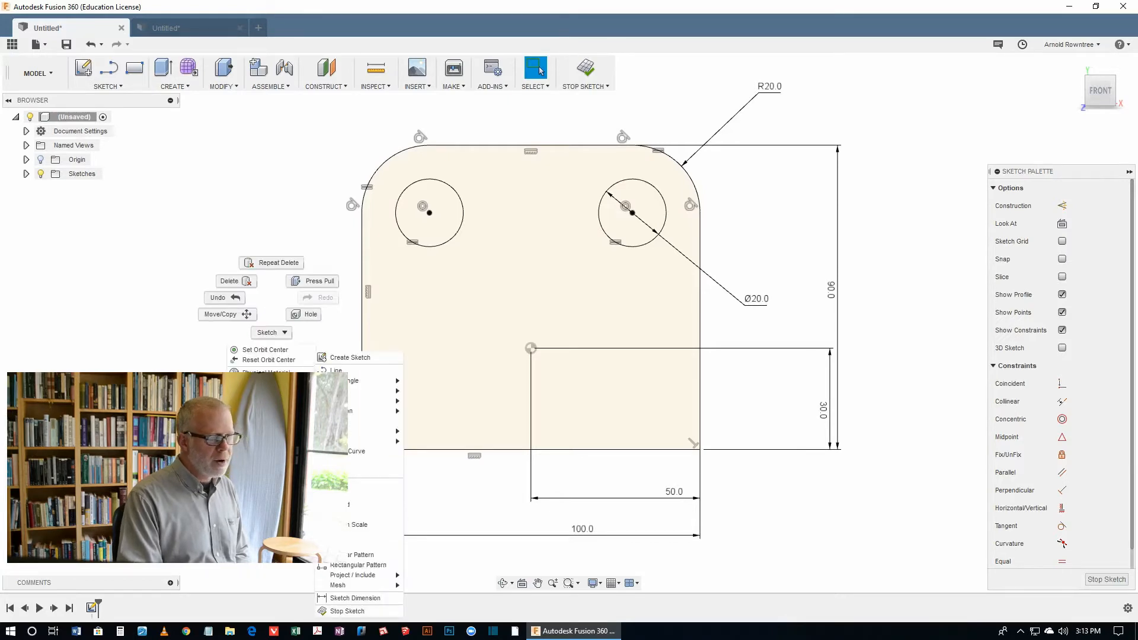
mouse_move(373, 430)
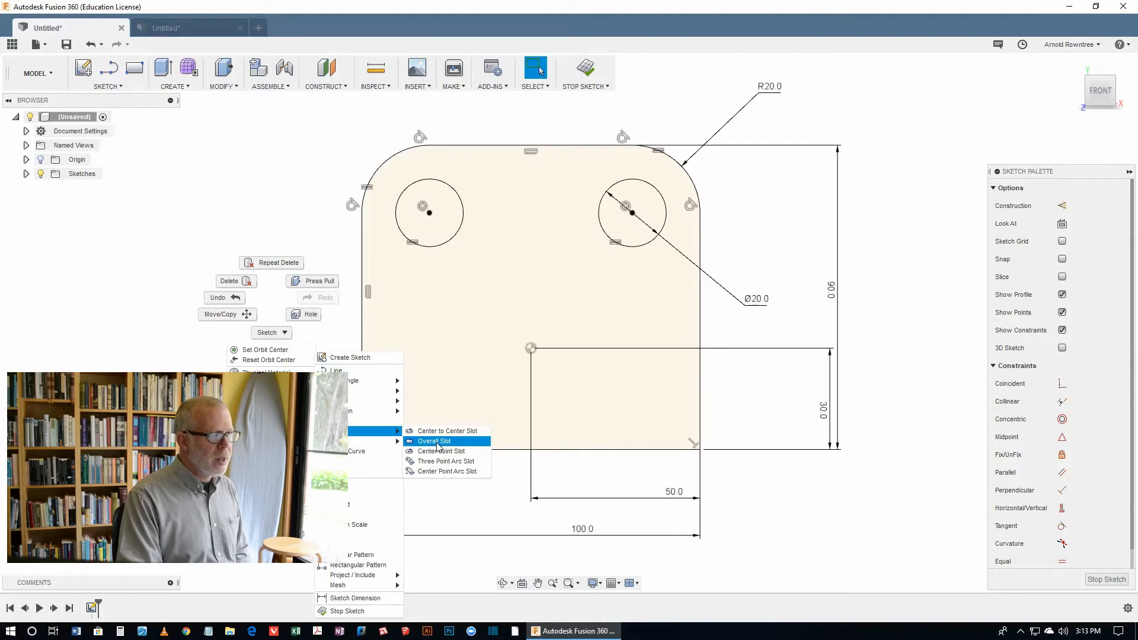
click(434, 441)
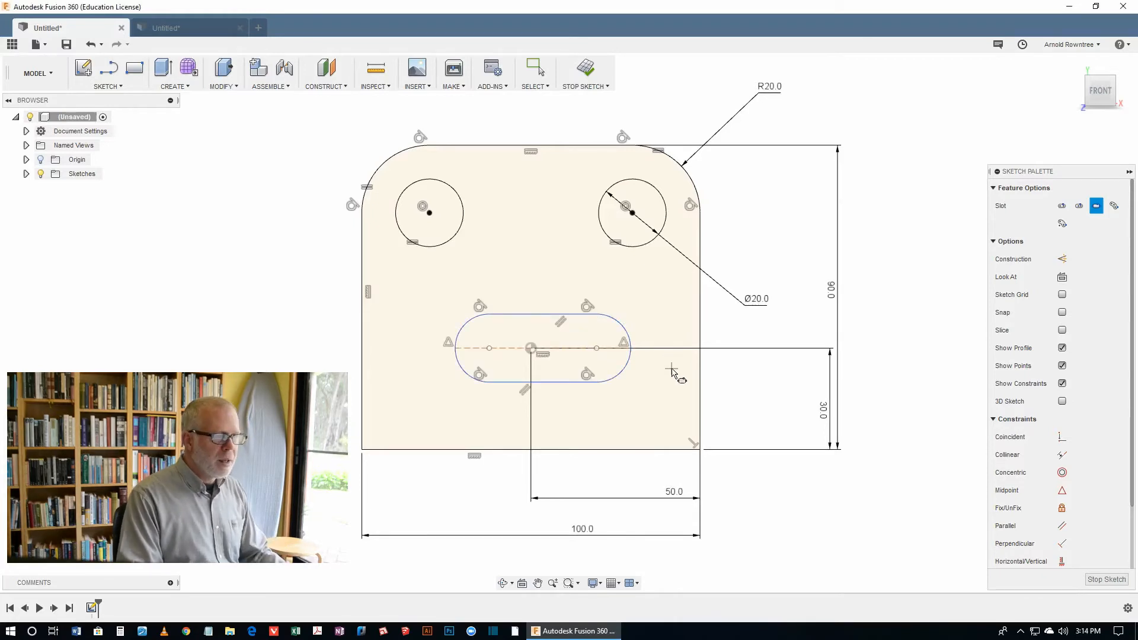
Step: Dimension the slot with a 10 mm end radius and centres 20 and 40 mm from the reference
right_click(671, 371)
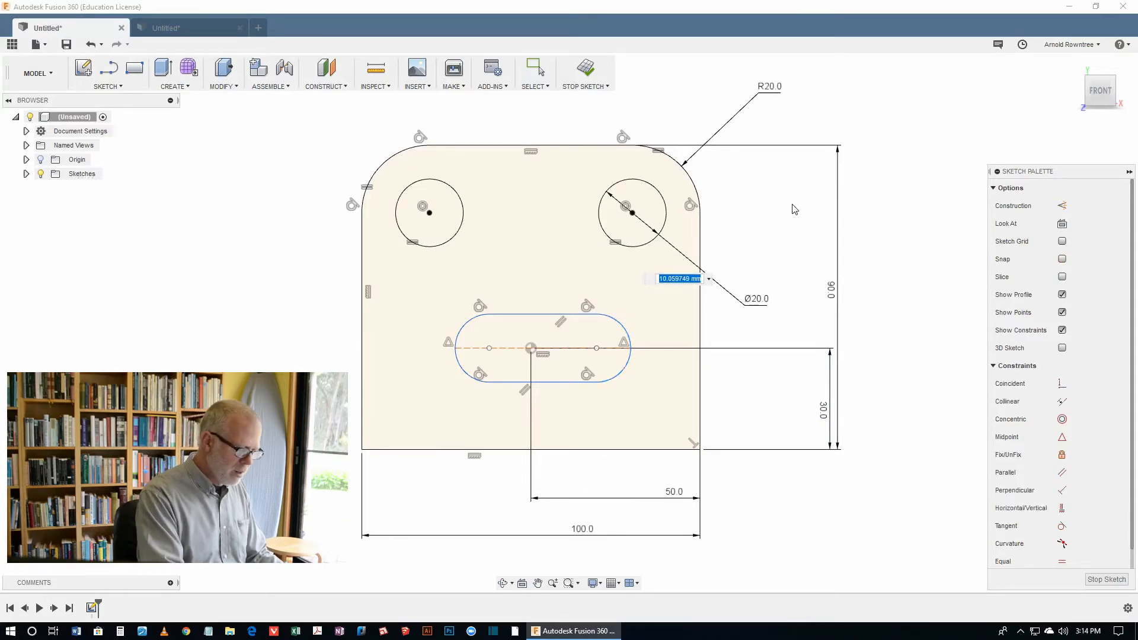
text(10.0)
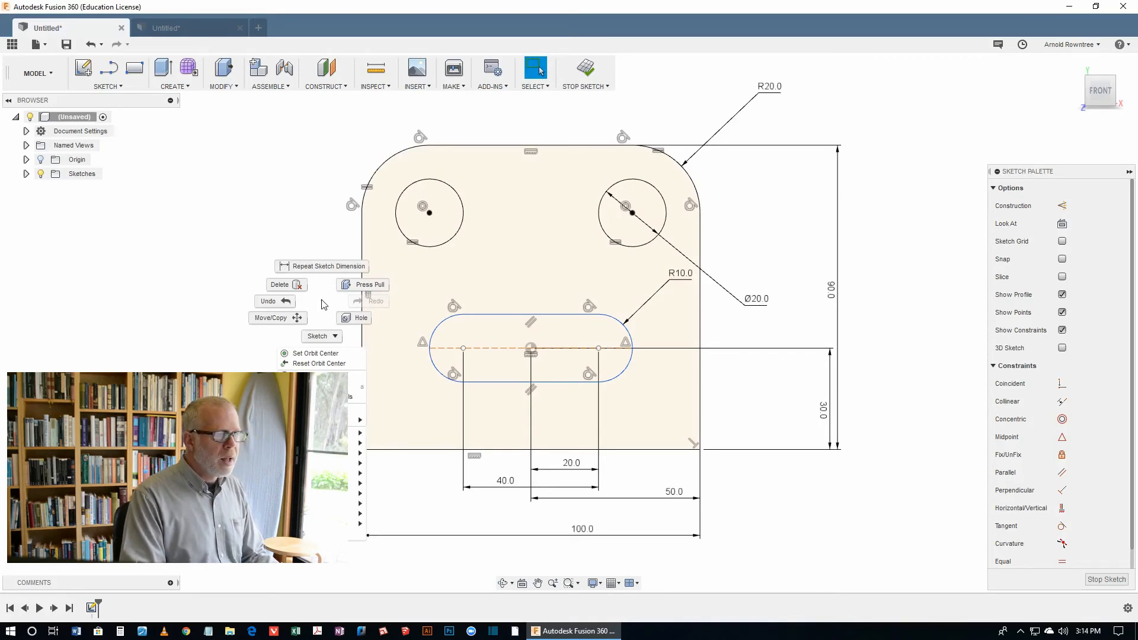
Step: Press Pull the sketch profile 30 mm into a solid block with the holes and slot through it
click(371, 284)
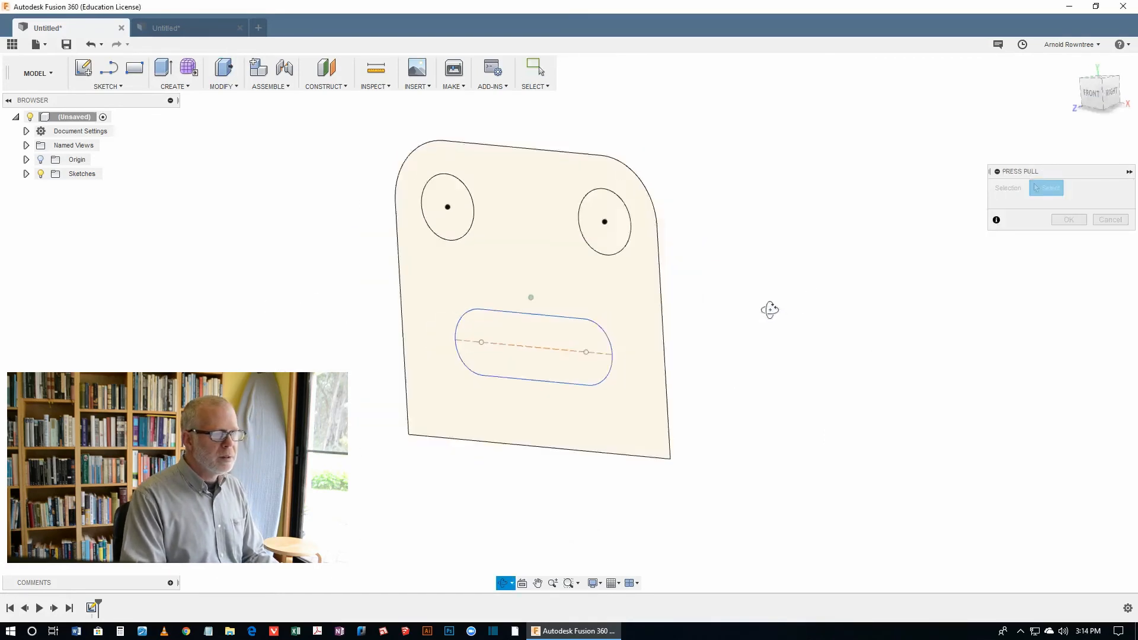
drag(769, 310, 753, 332)
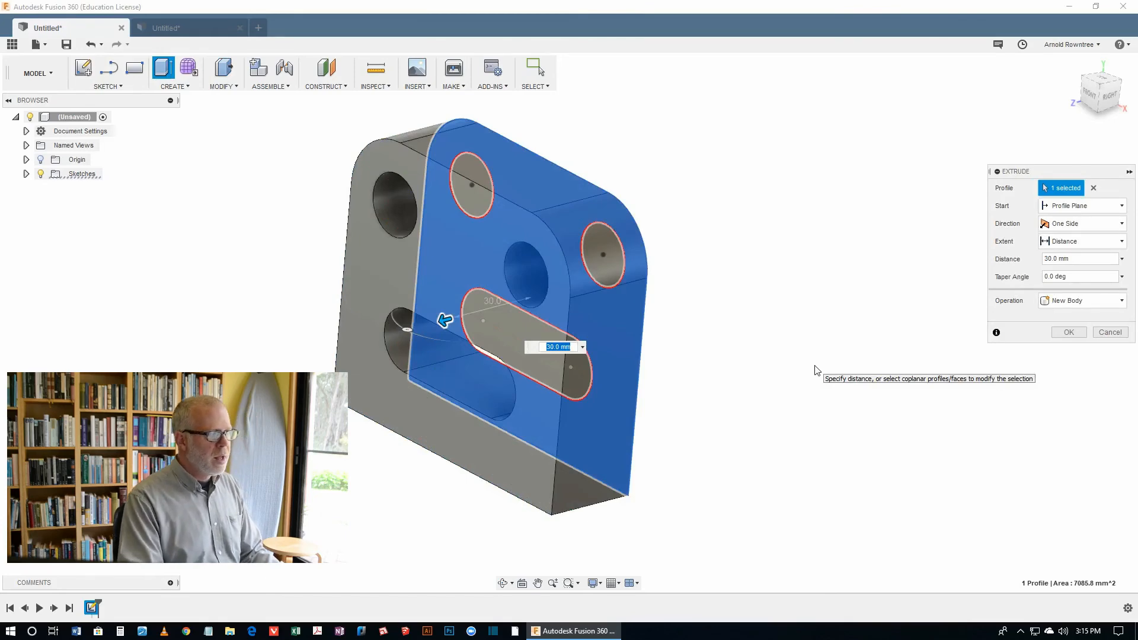
click(1066, 332)
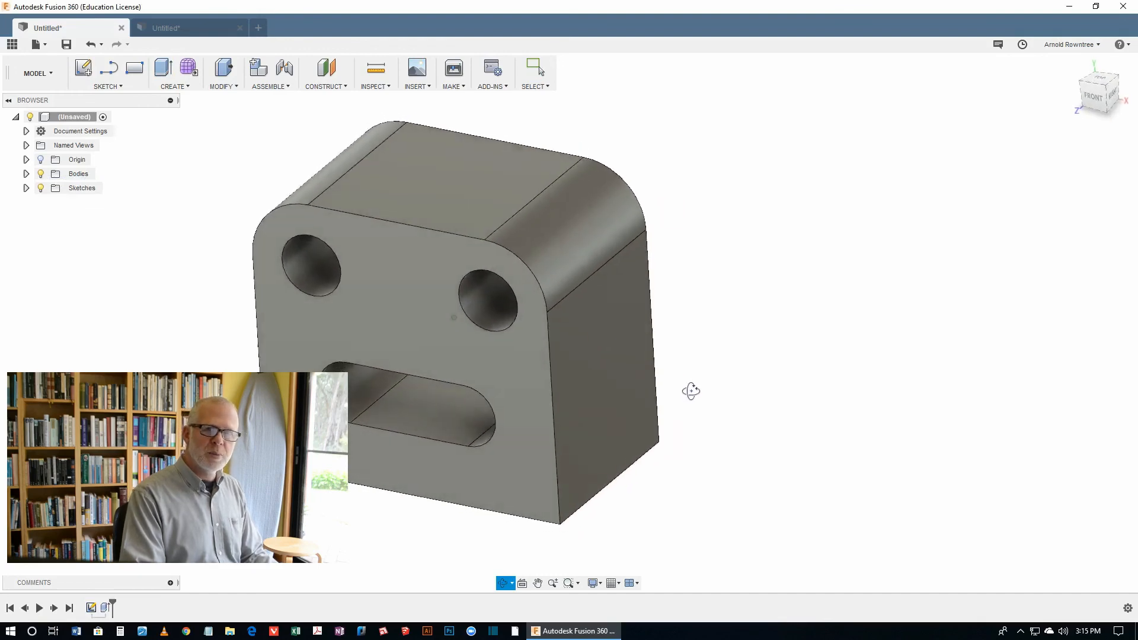
click(534, 66)
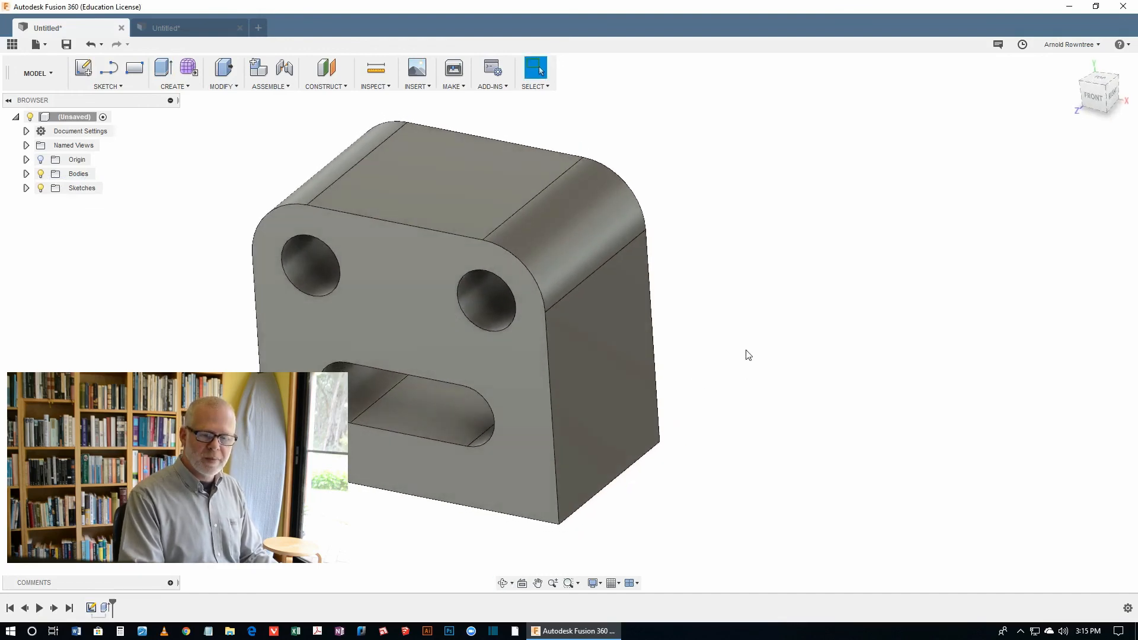